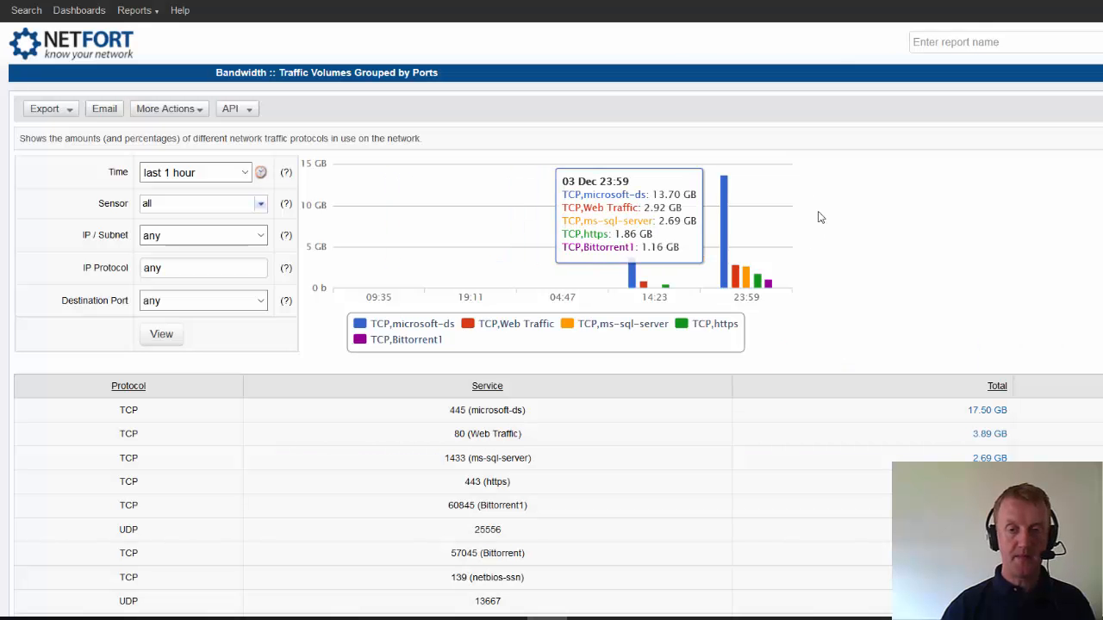
mouse_move(142, 44)
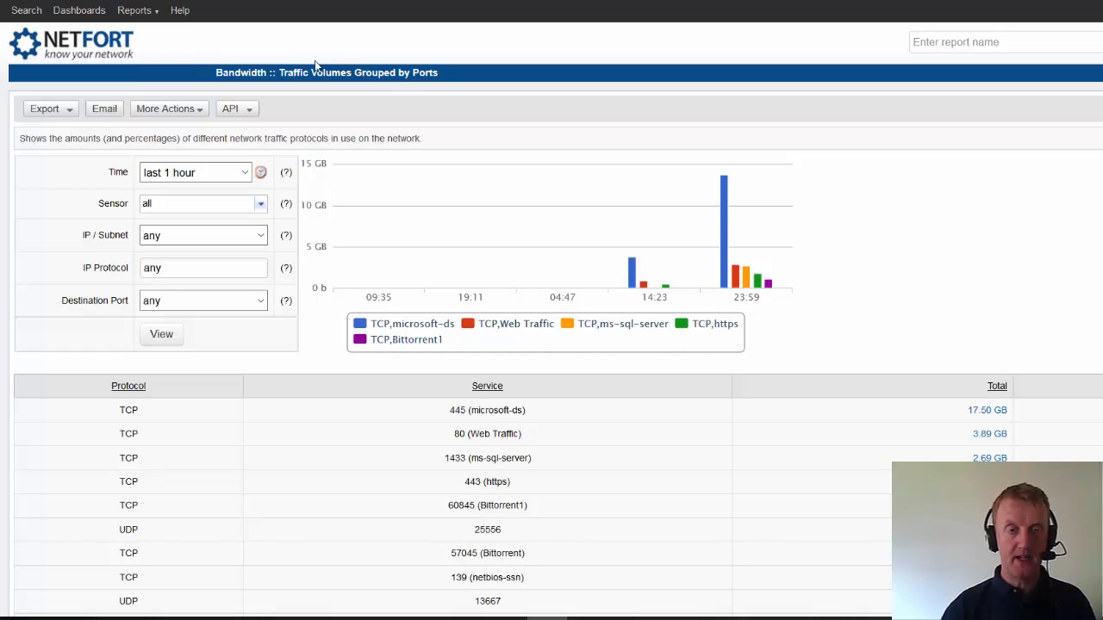
mouse_move(375, 112)
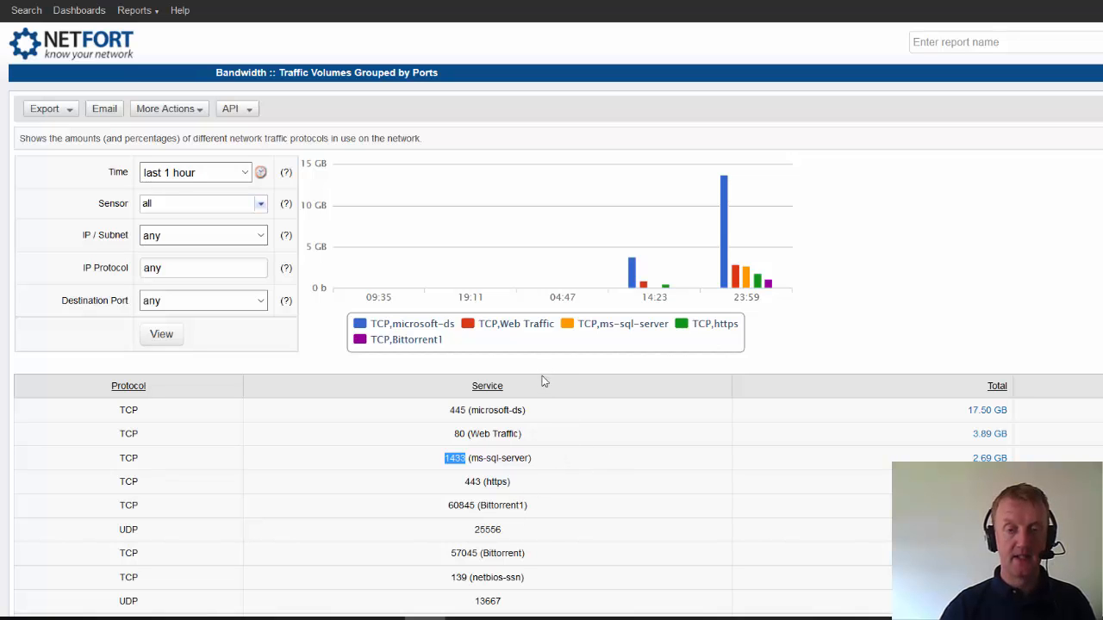
Step: Drill into the port 80 Web Traffic total to Top Talkers and select 54.230.29.177
scroll(down, 3)
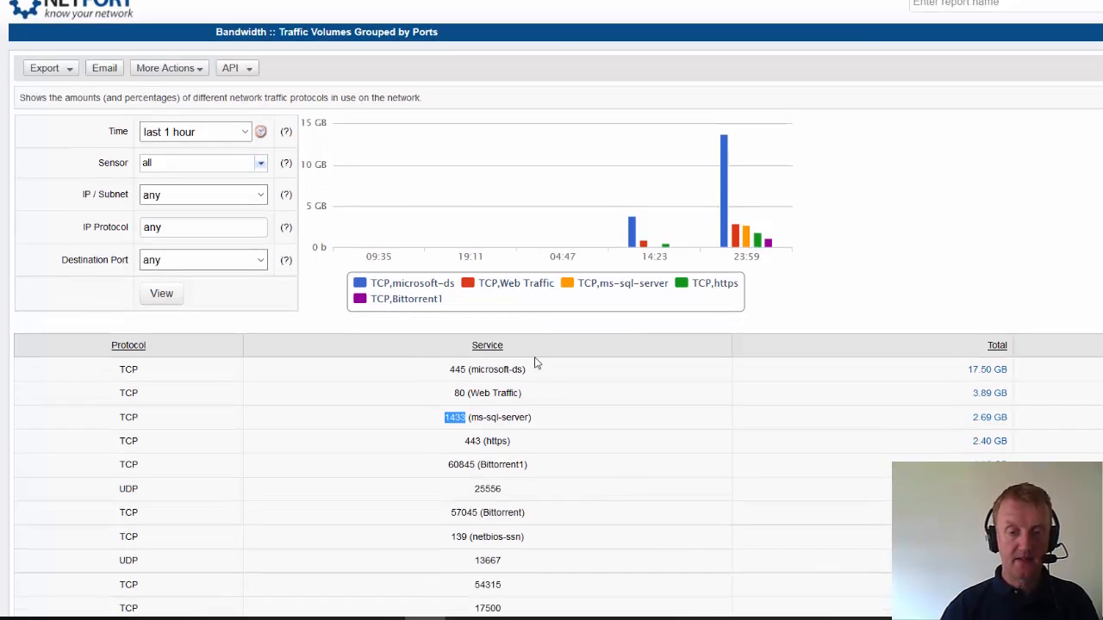
scroll(down, 3)
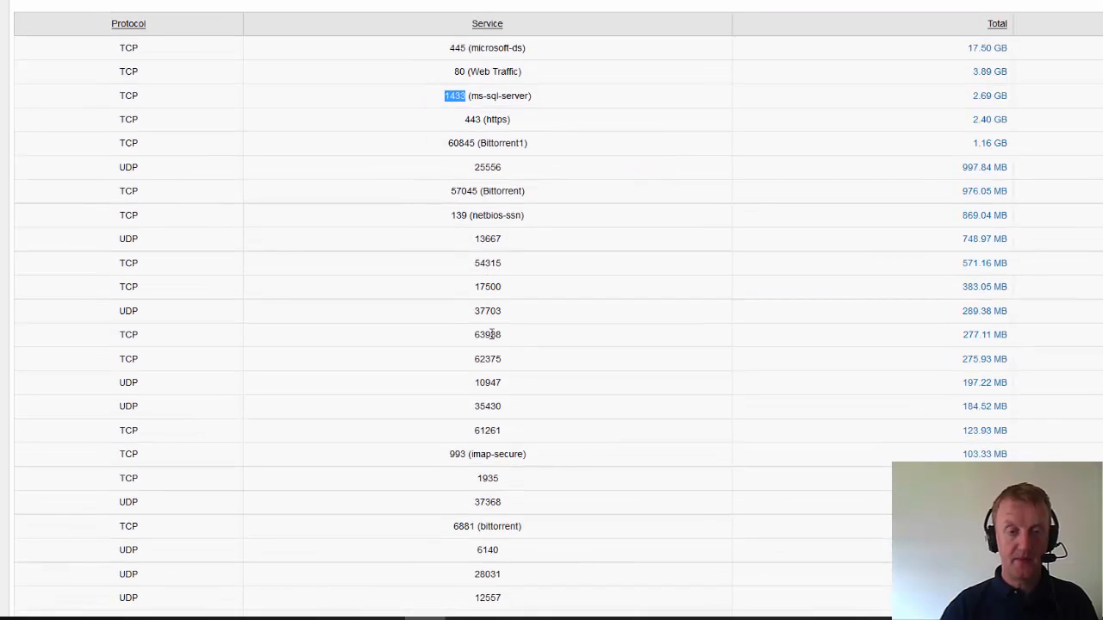
scroll(down, 3)
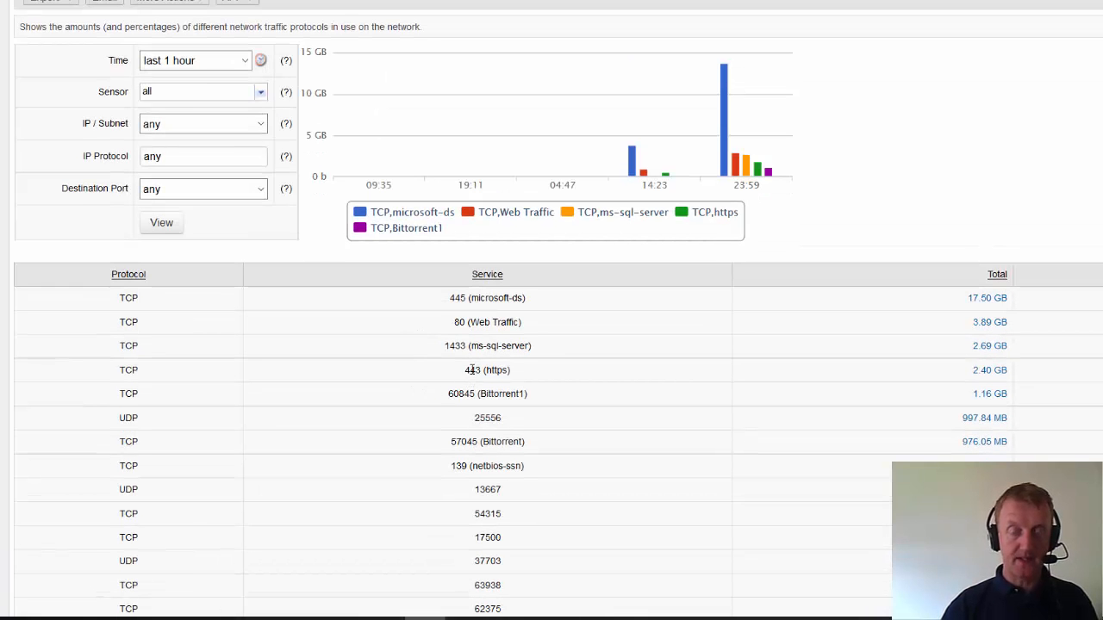
scroll(down, 3)
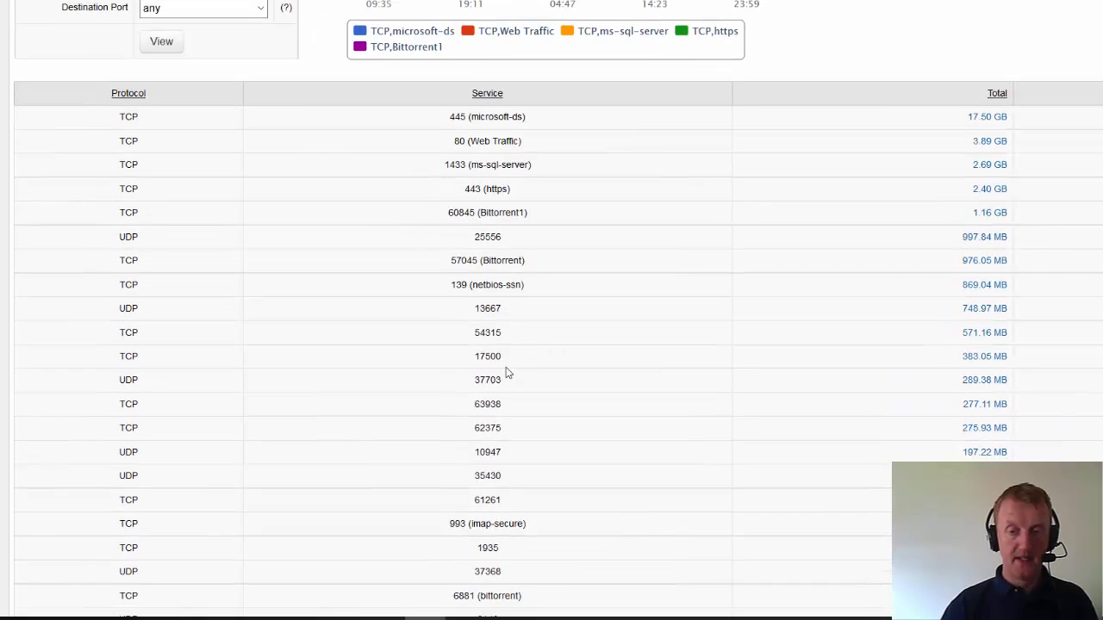
scroll(down, 3)
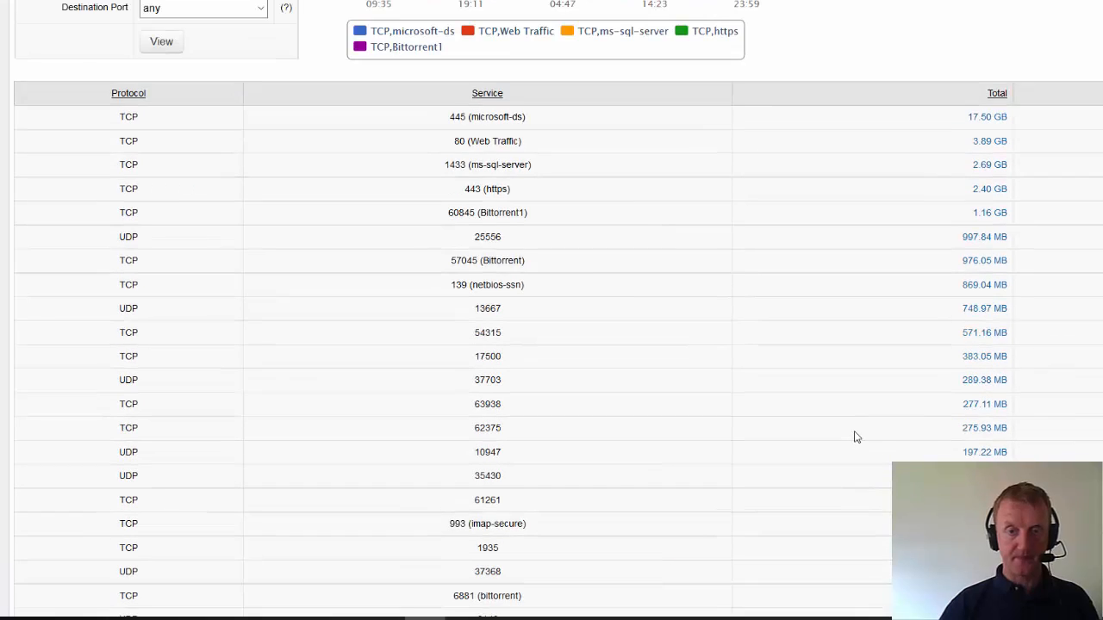
mouse_move(576, 227)
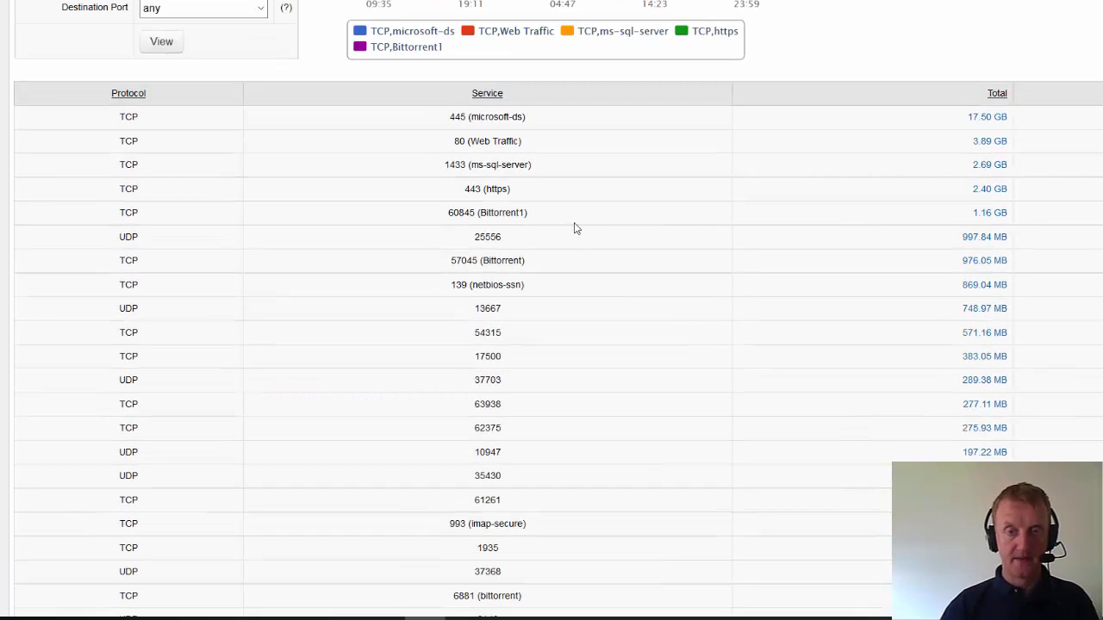
double_click(486, 141)
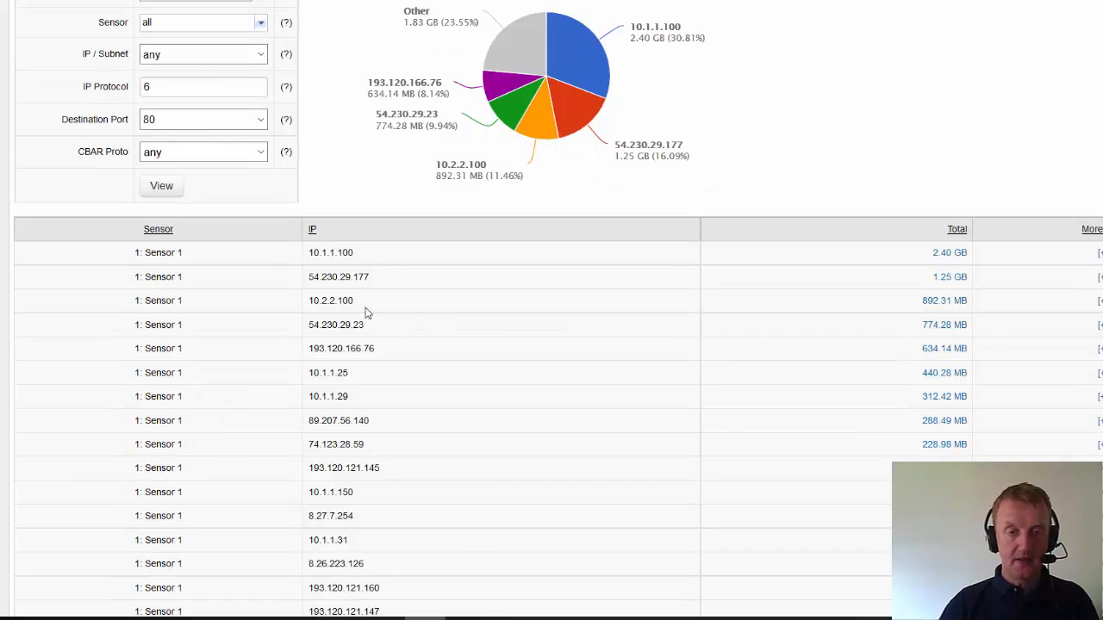
double_click(338, 275)
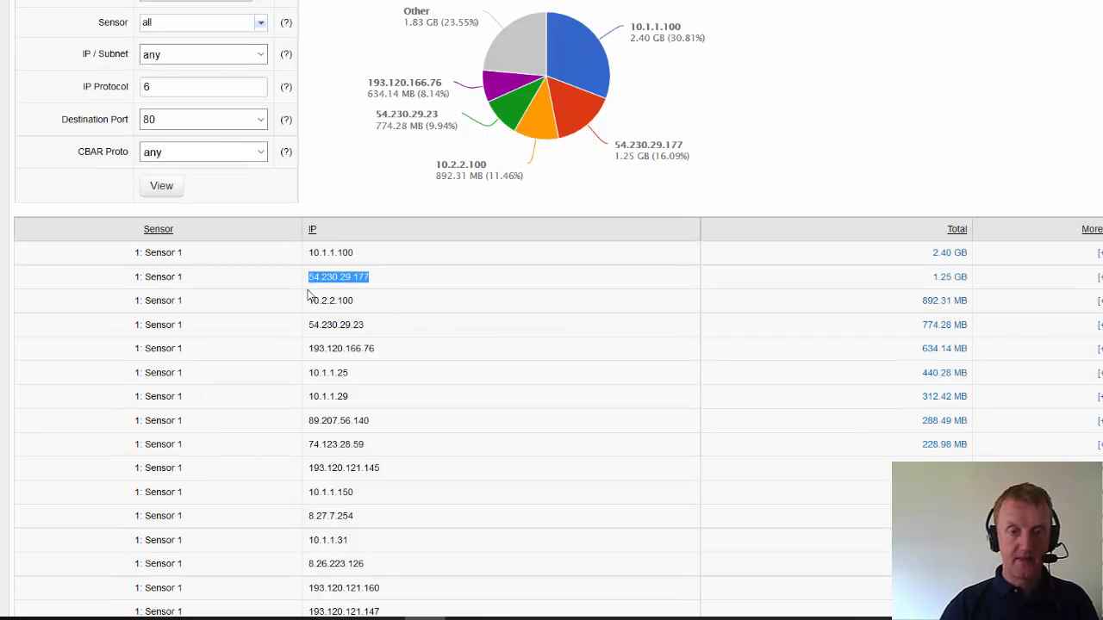
mouse_move(422, 314)
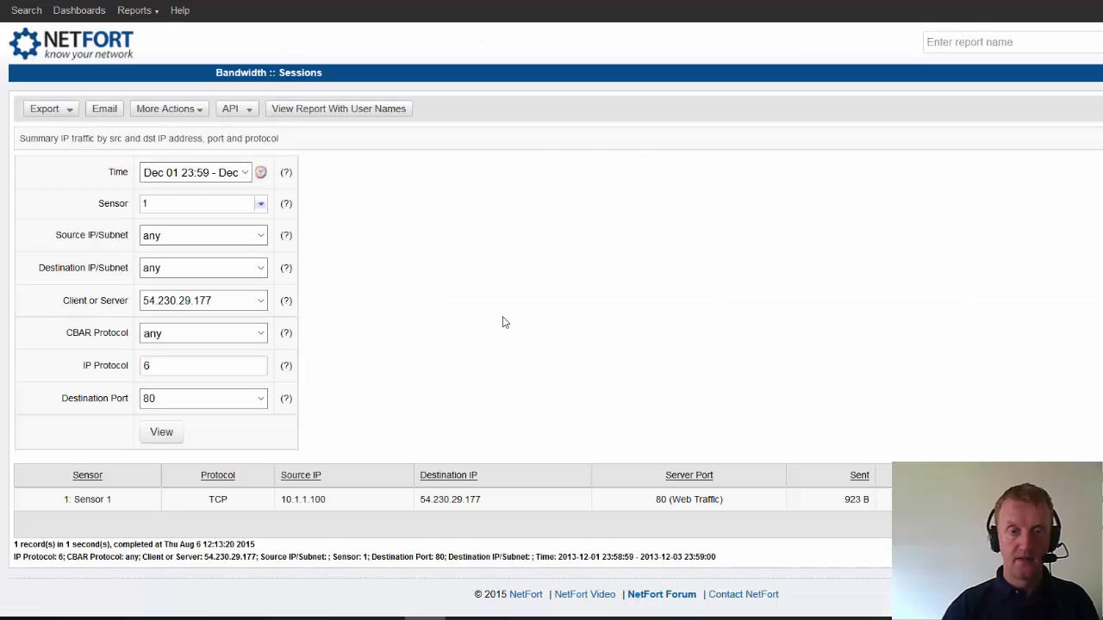
mouse_move(531, 521)
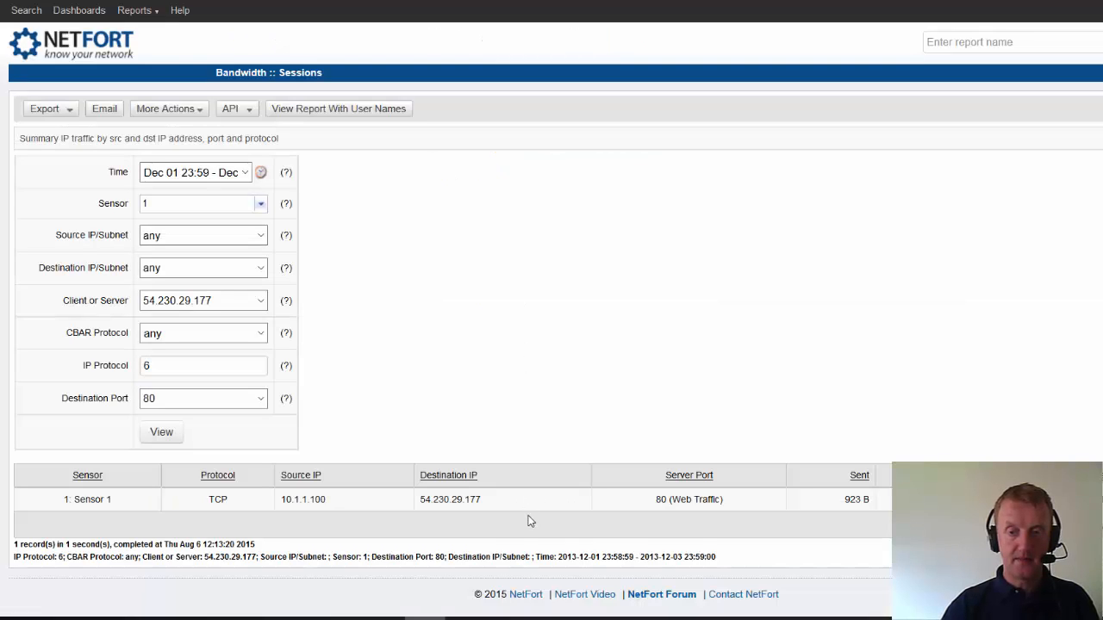
Step: Select the destination IP 54.230.29.177 in the port 80 Sessions report for copying
double_click(449, 500)
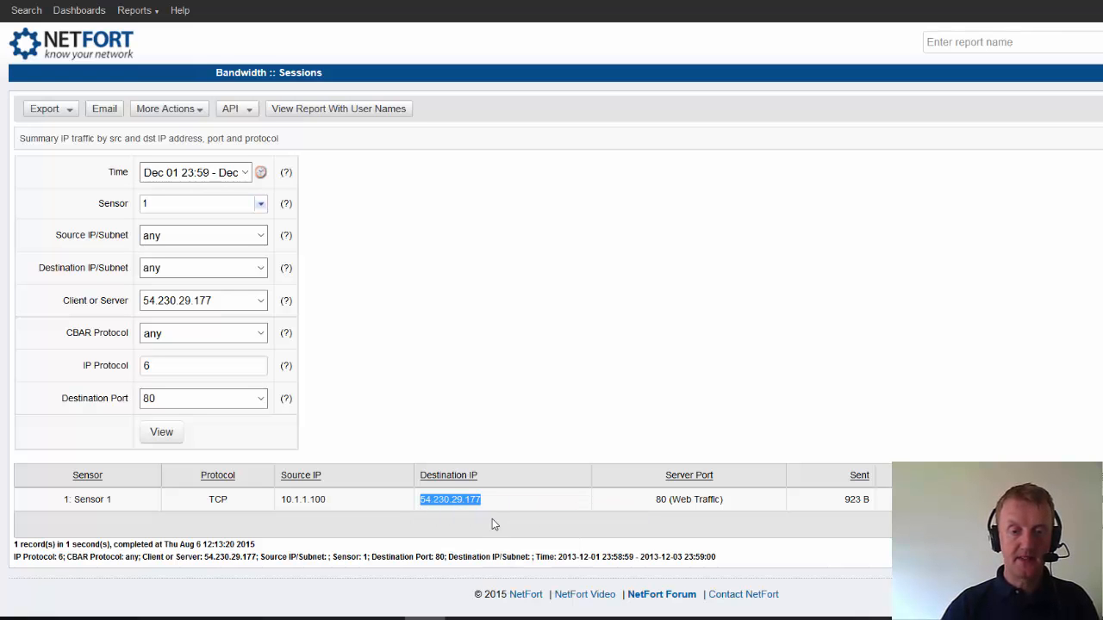
Step: Look up 54.230.29.177 in the SANS ISC search, revealing an Amazon CloudFront host
click(448, 500)
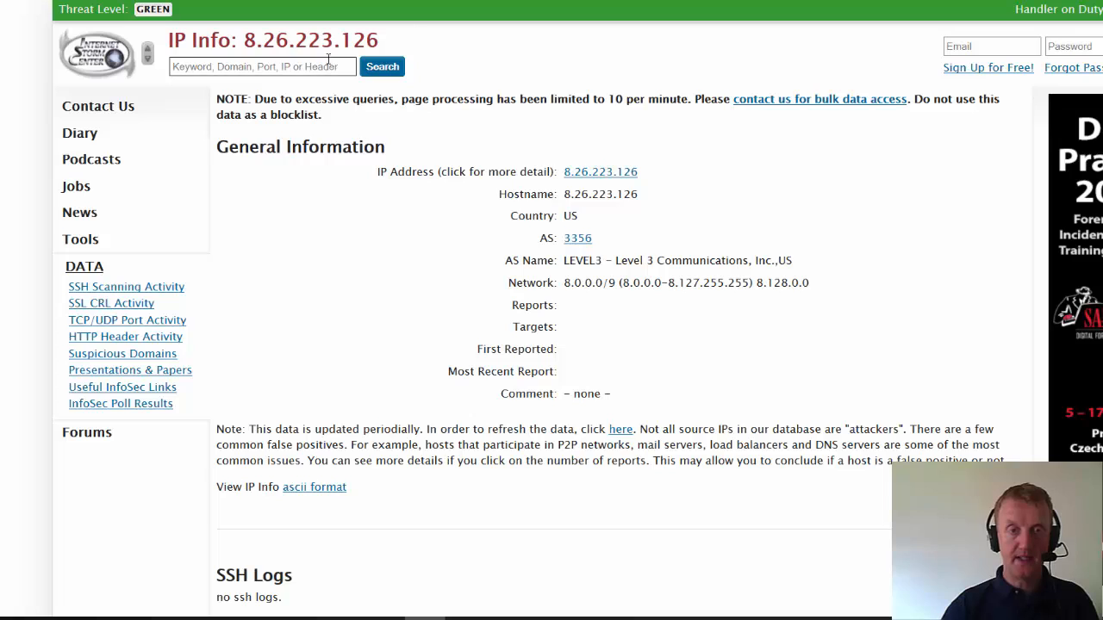
text(54.230.29.177)
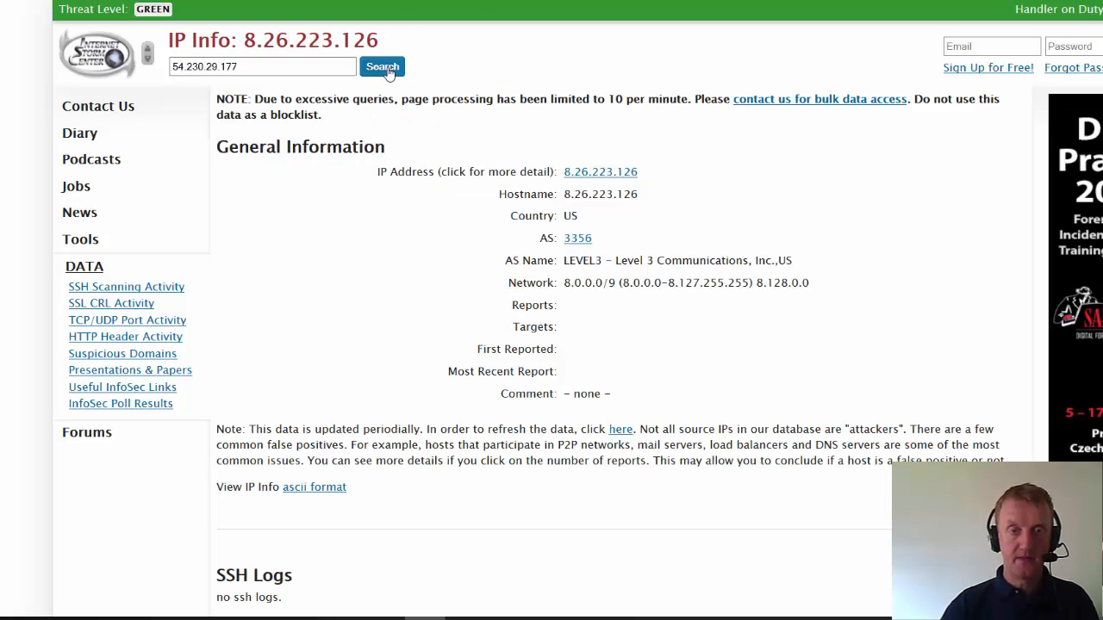
click(382, 66)
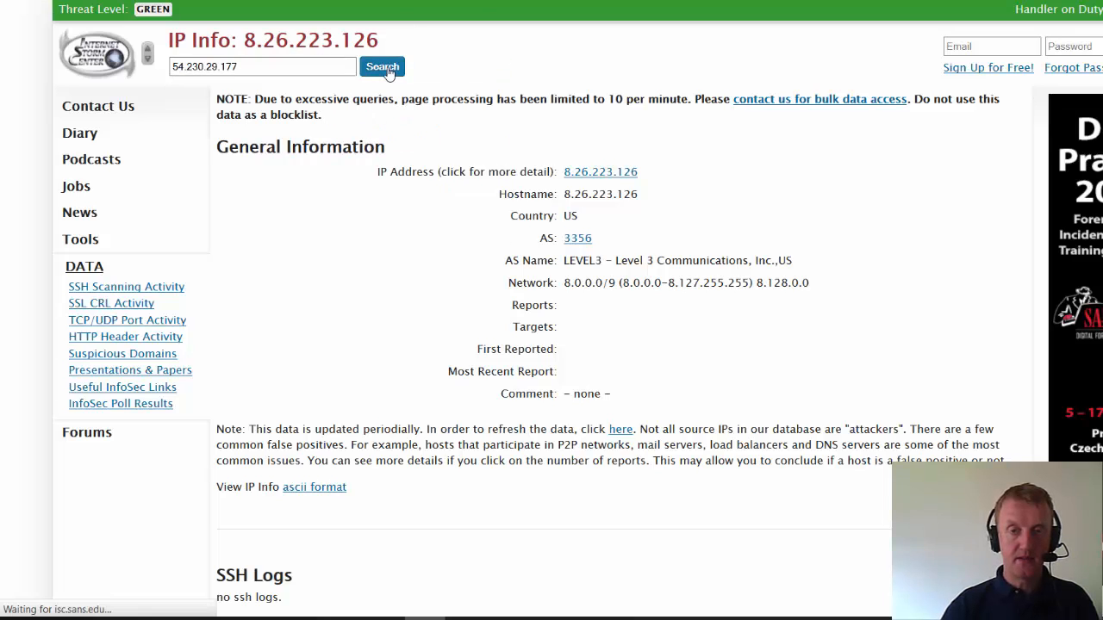
click(382, 66)
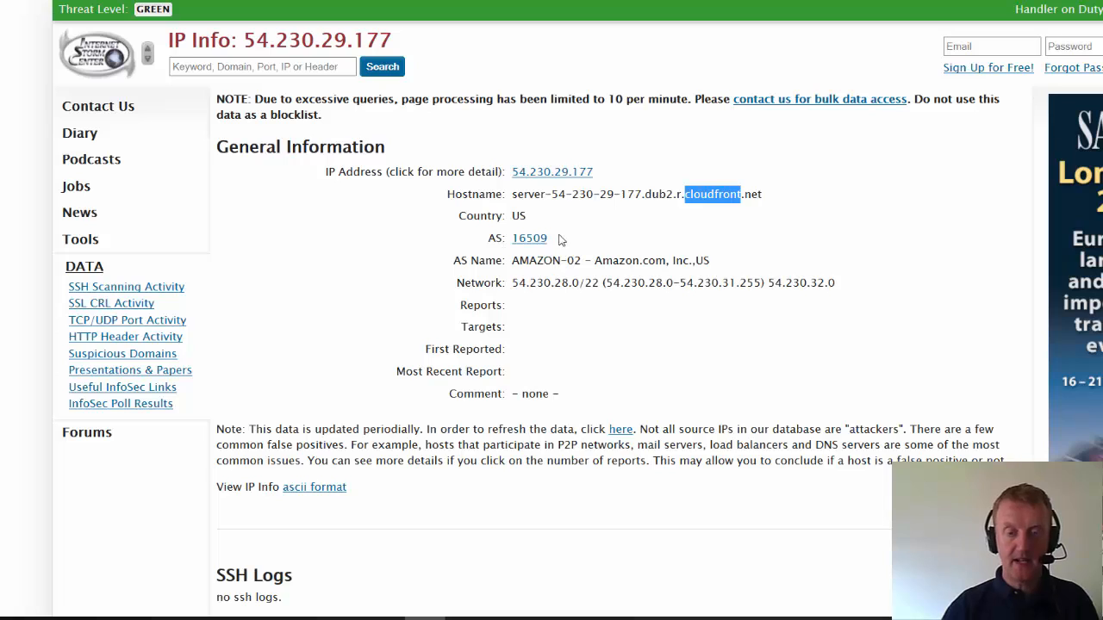
mouse_move(700, 215)
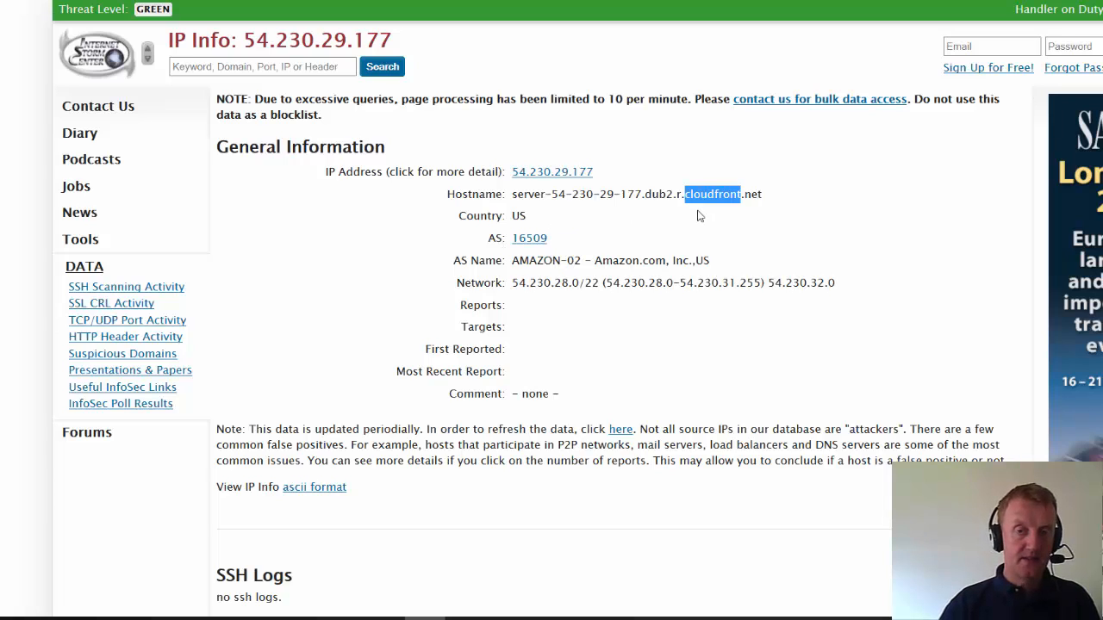
mouse_move(724, 216)
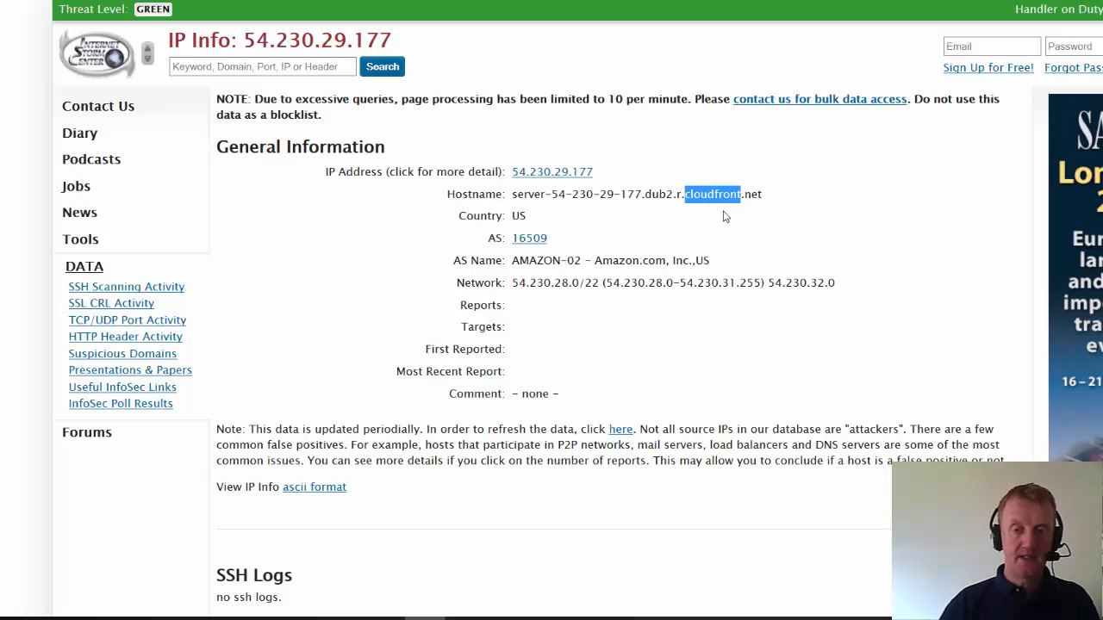
mouse_move(749, 214)
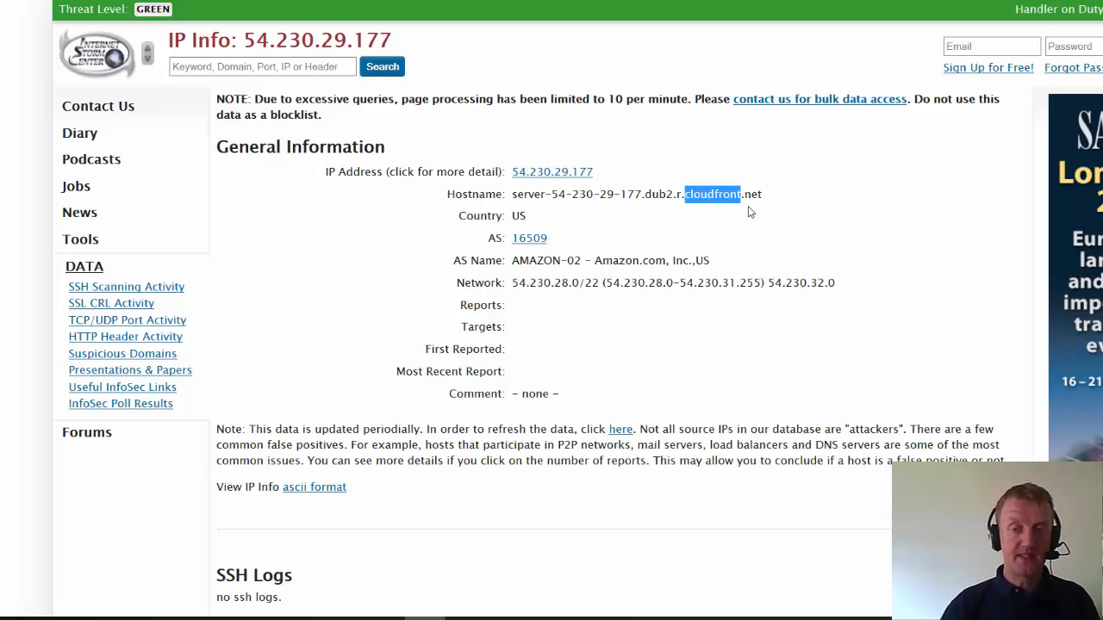
mouse_move(737, 220)
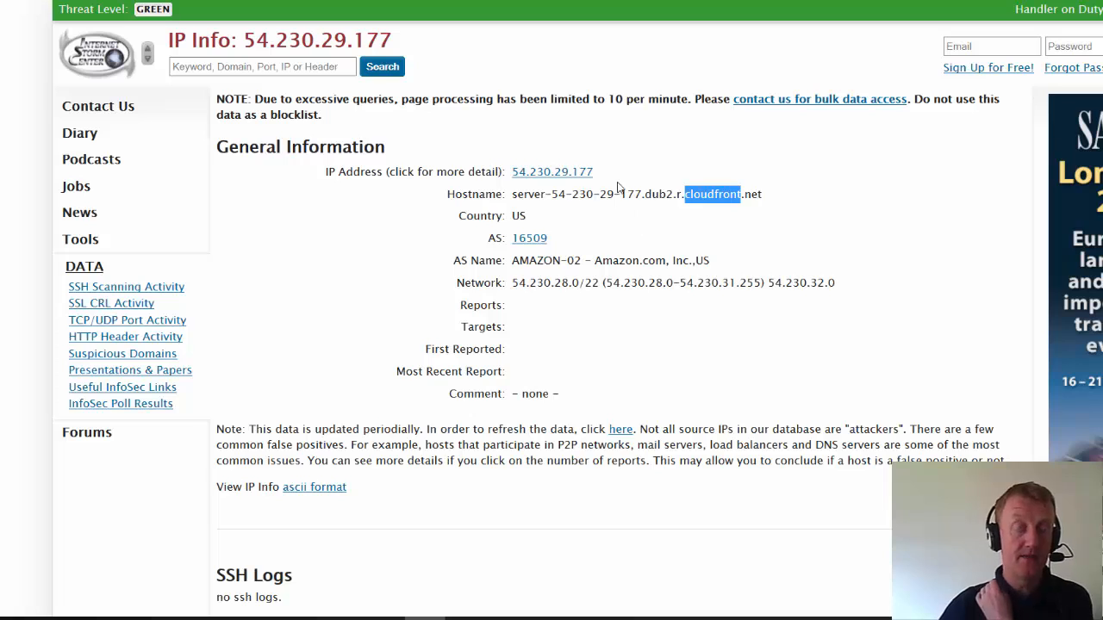
mouse_move(748, 210)
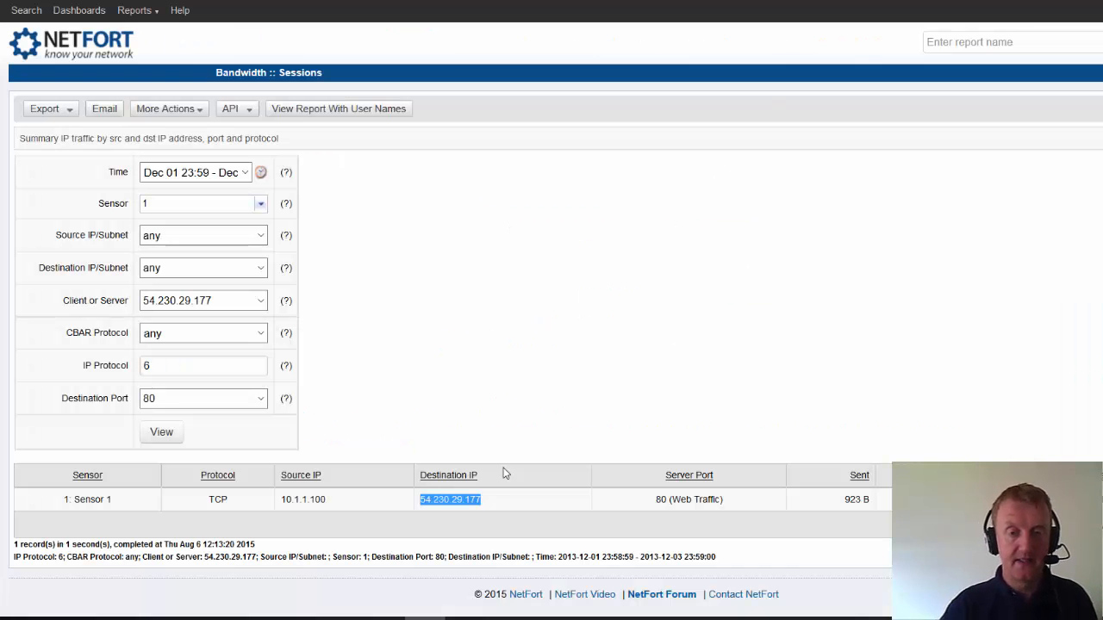
mouse_move(412, 503)
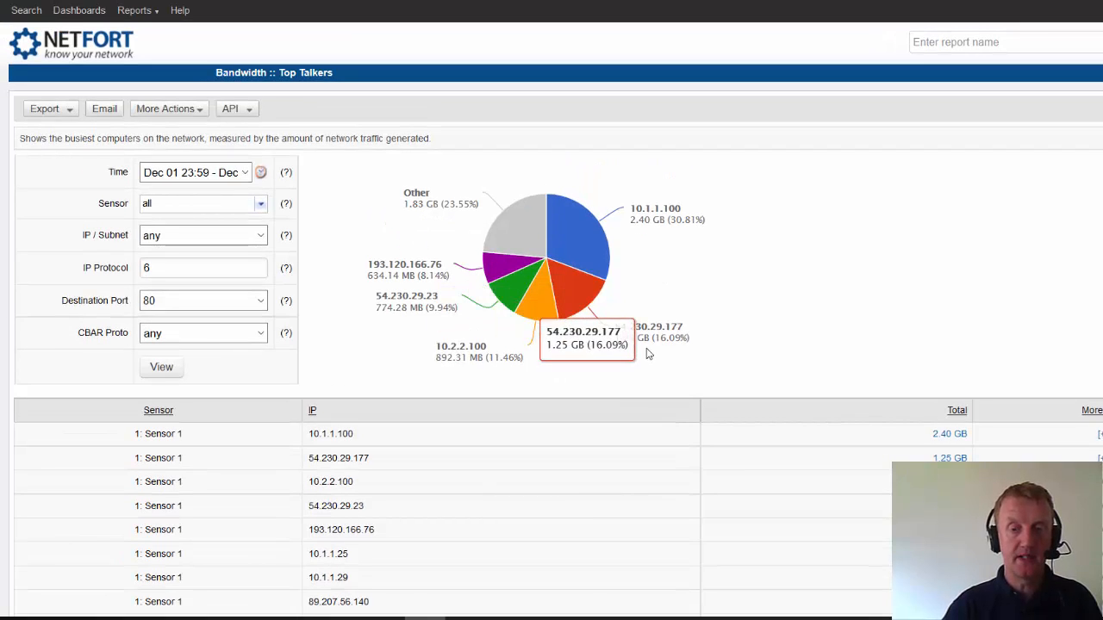
mouse_move(689, 365)
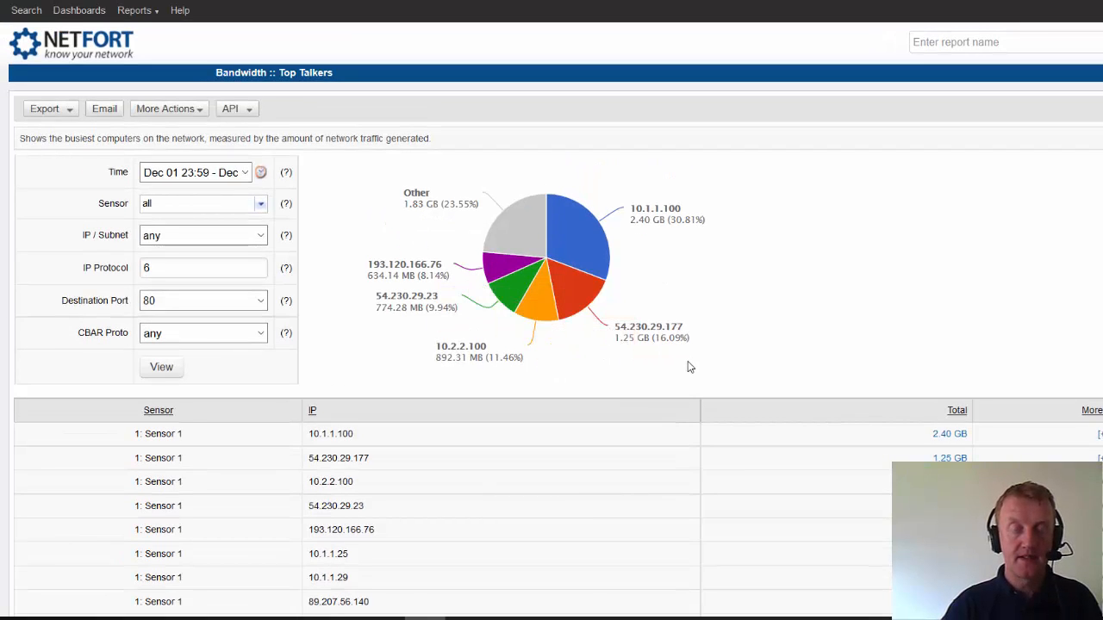
mouse_move(673, 379)
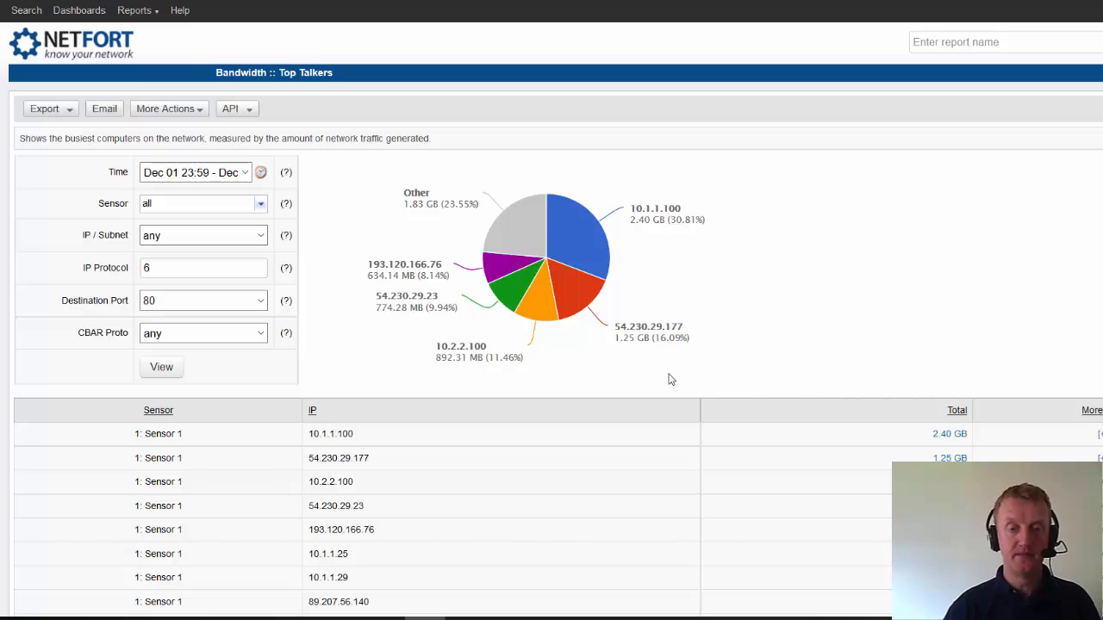
mouse_move(676, 379)
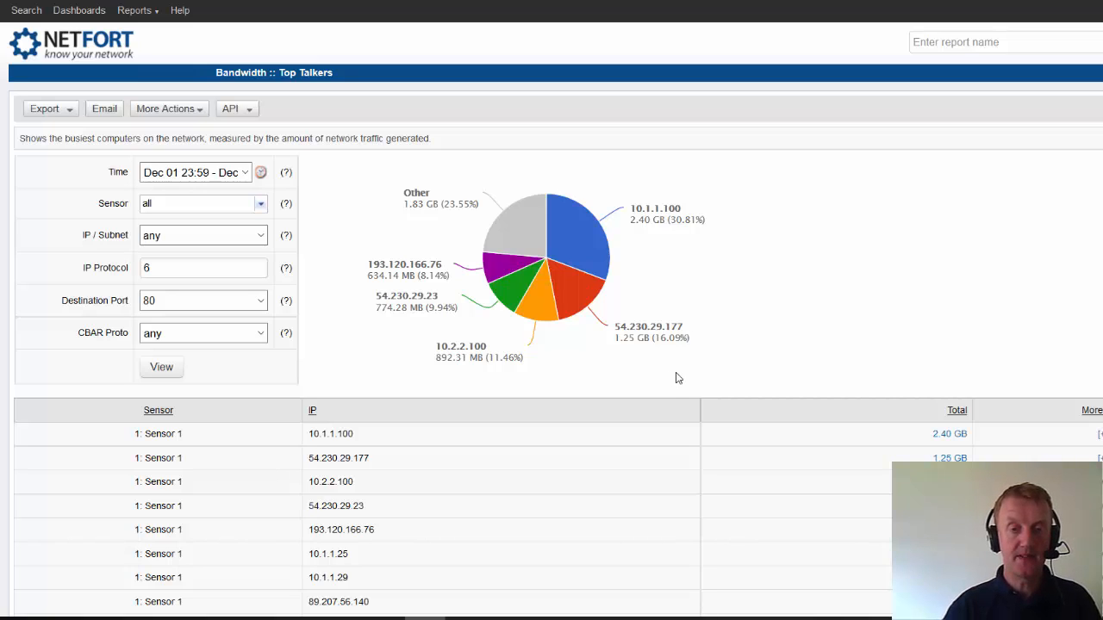
mouse_move(531, 341)
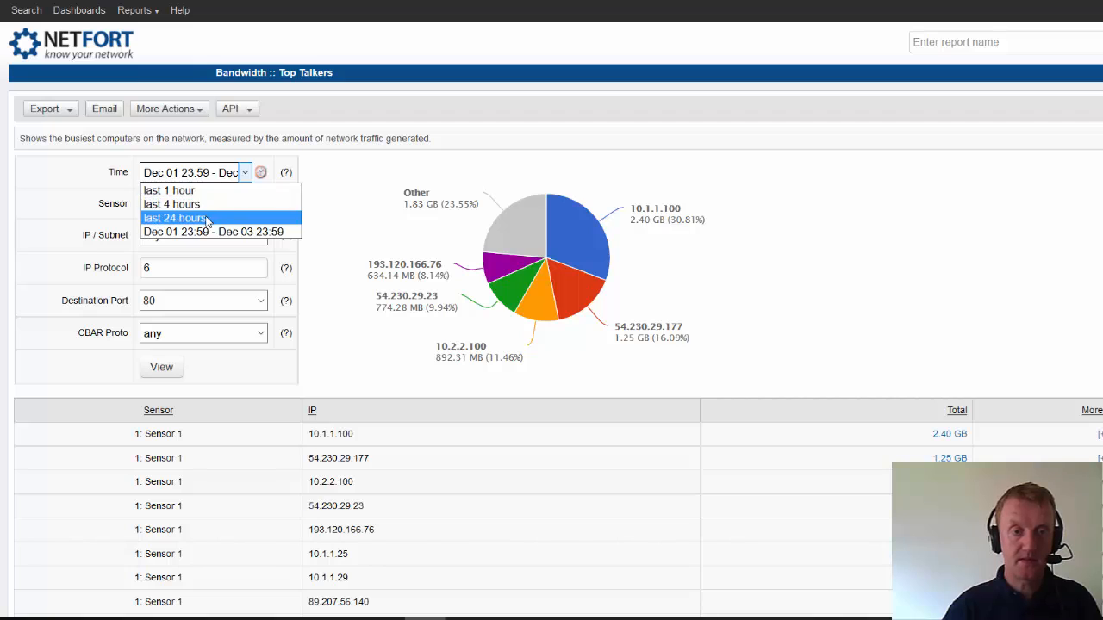
Step: Limit the port 80 Top Talkers report to the last 24 hours
click(174, 217)
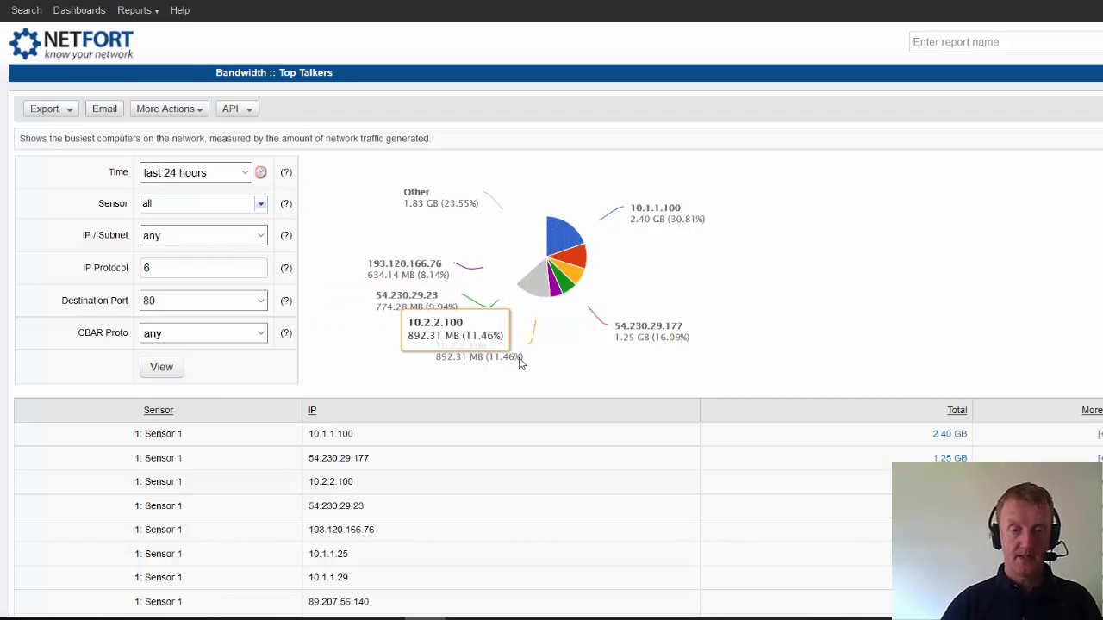
scroll(down, 3)
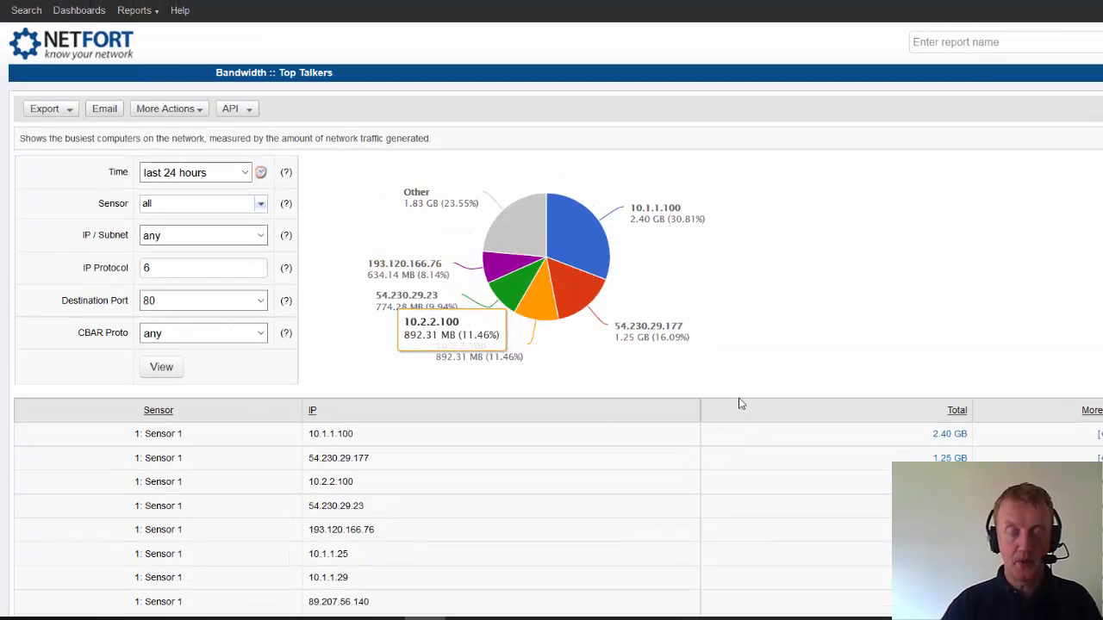
Step: Run the CBAR Applications Top Protocols report for the last 24 hours
click(134, 10)
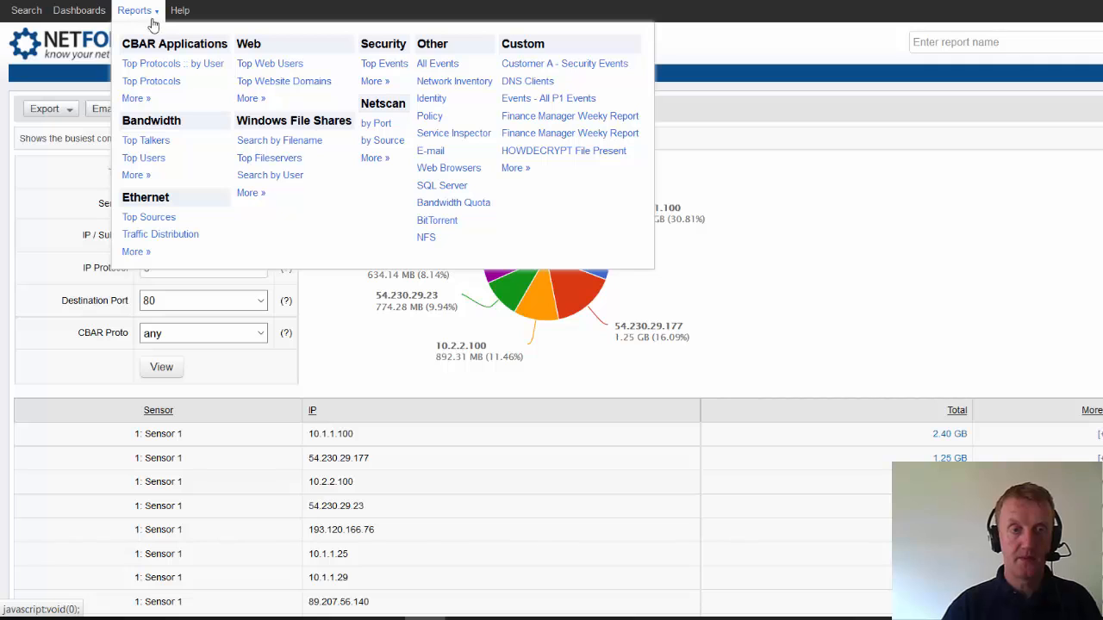
click(145, 140)
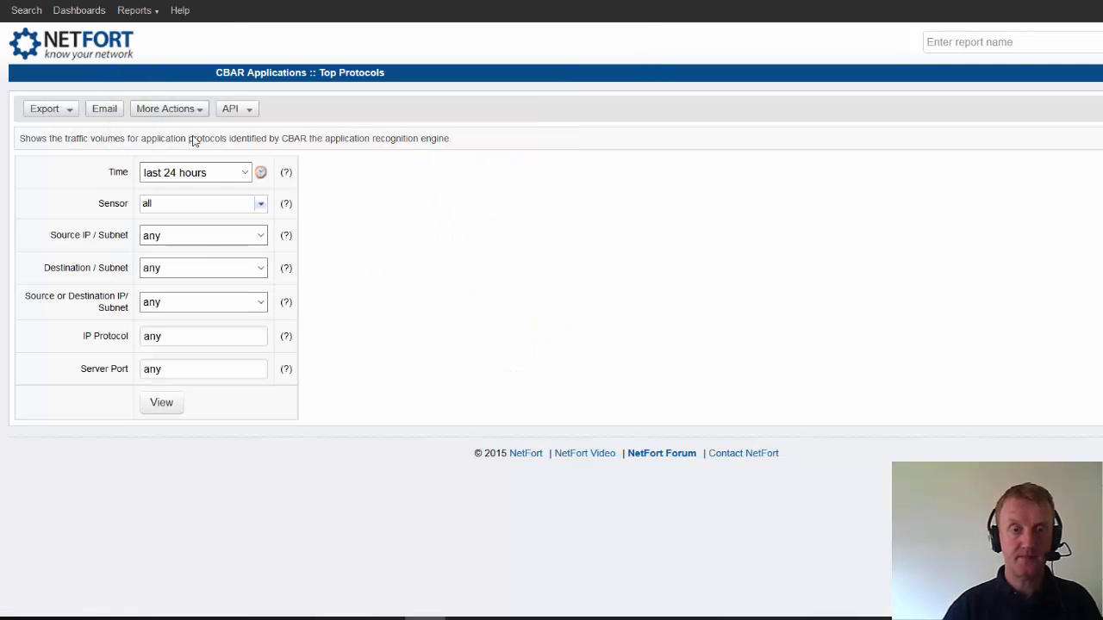
click(162, 403)
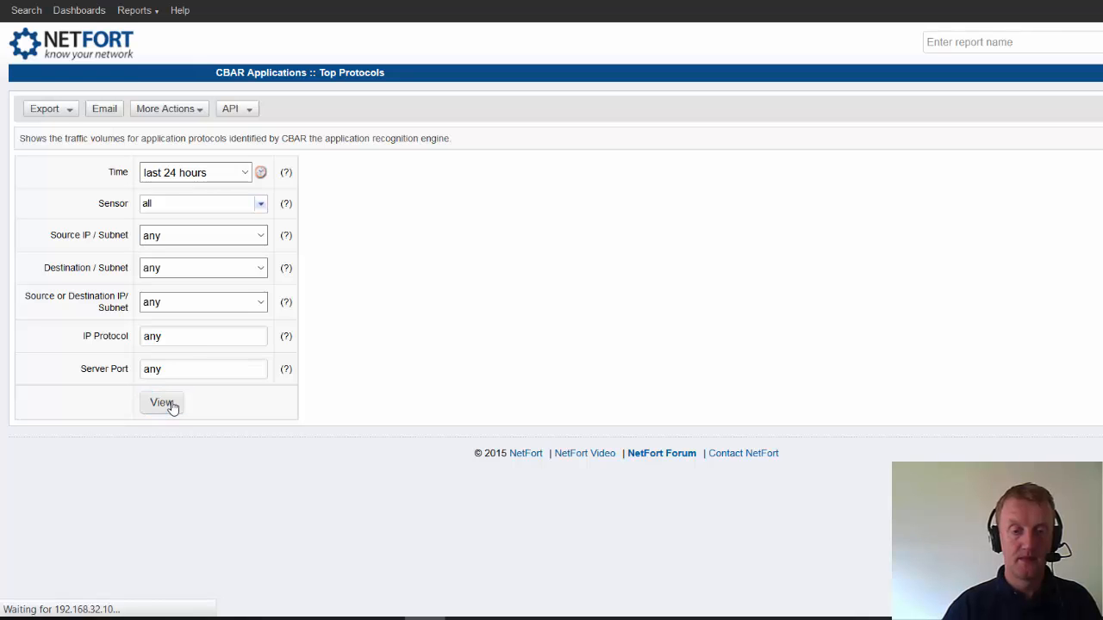
click(162, 403)
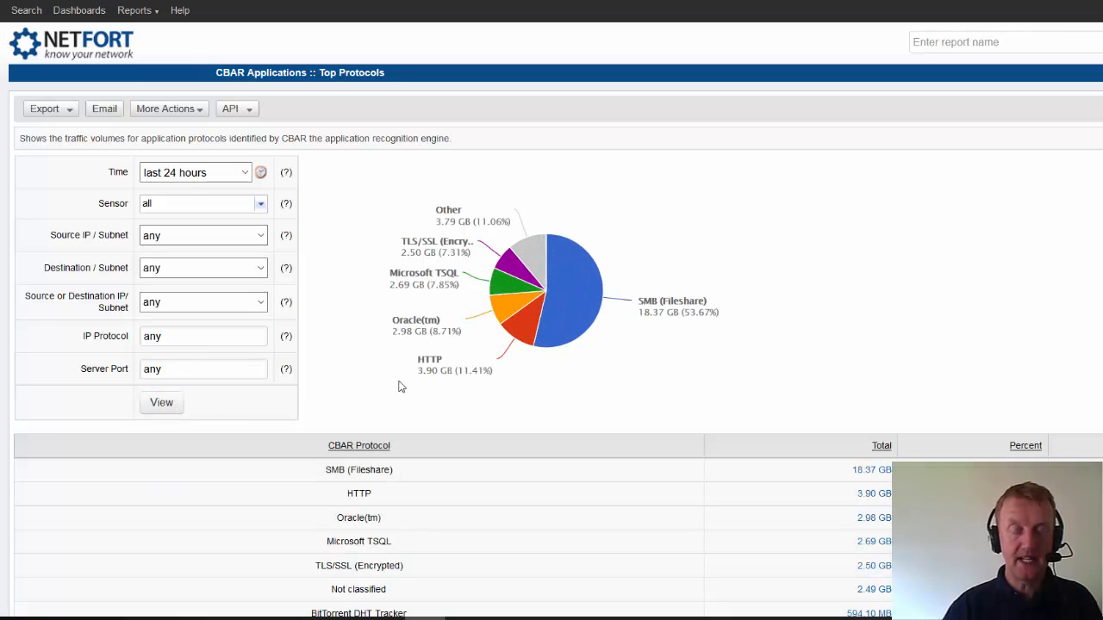
mouse_move(406, 386)
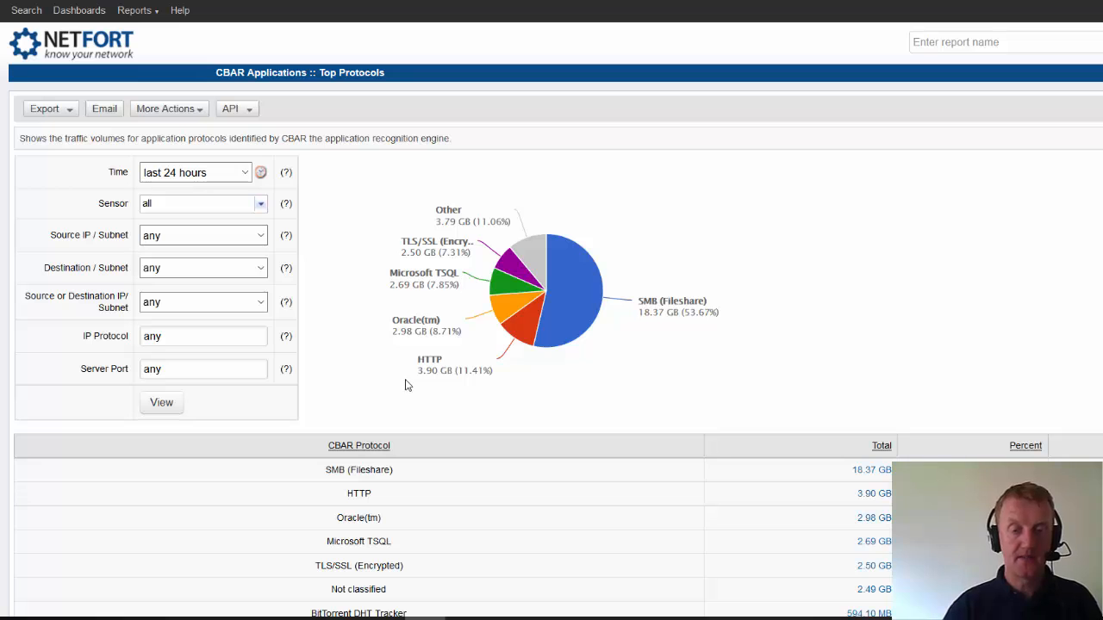
Step: Review the protocol table led by SMB at 18.37 GB and drill into the HTTP total
scroll(down, 3)
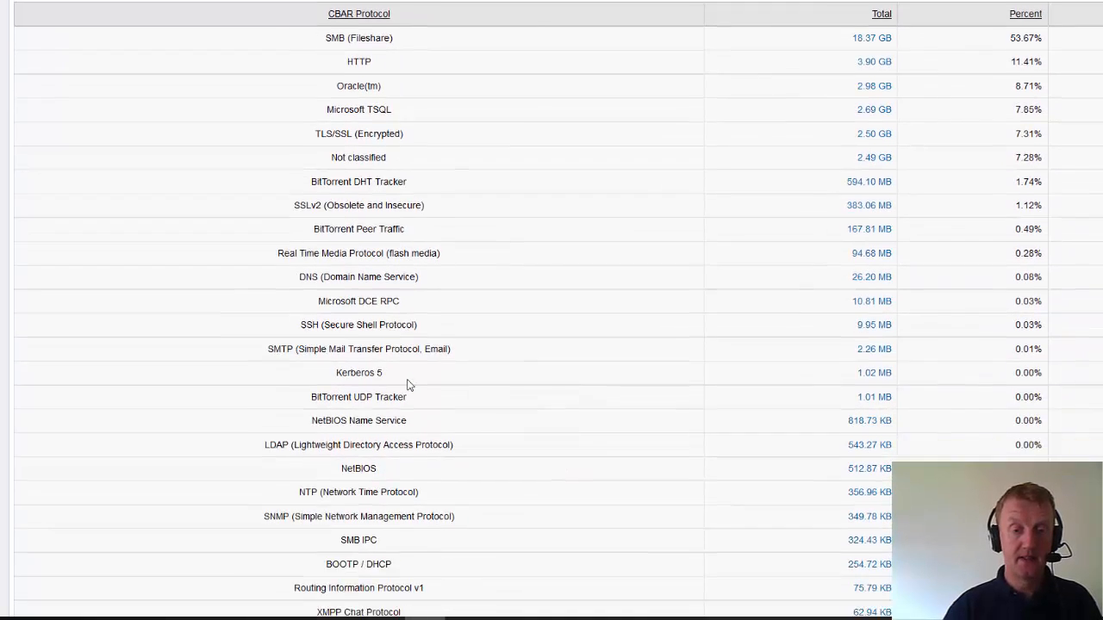
scroll(down, 3)
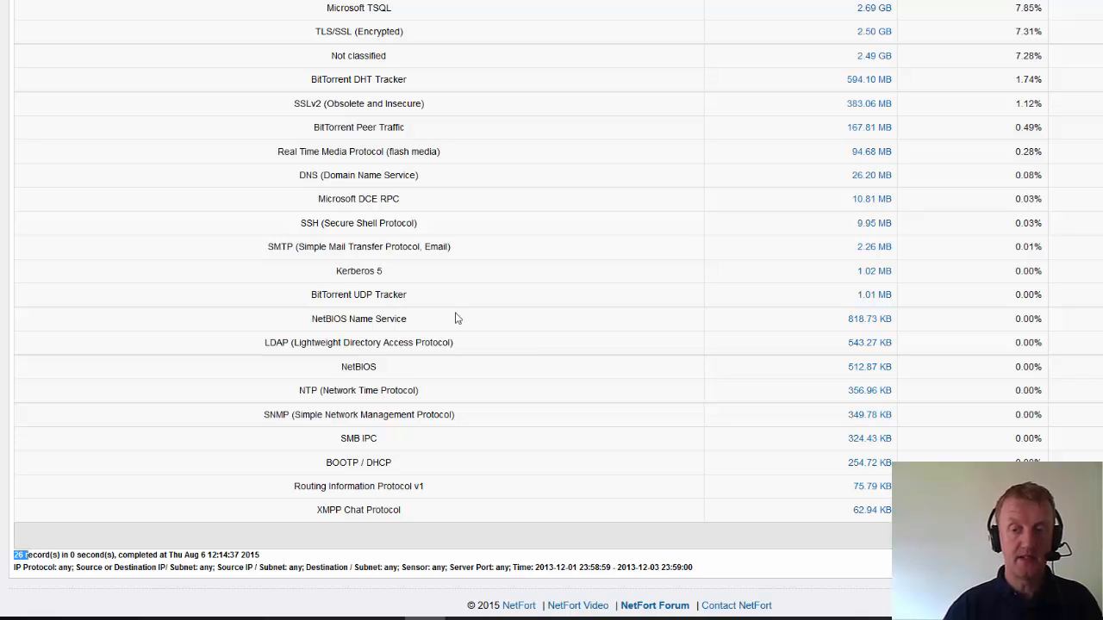
scroll(up, 3)
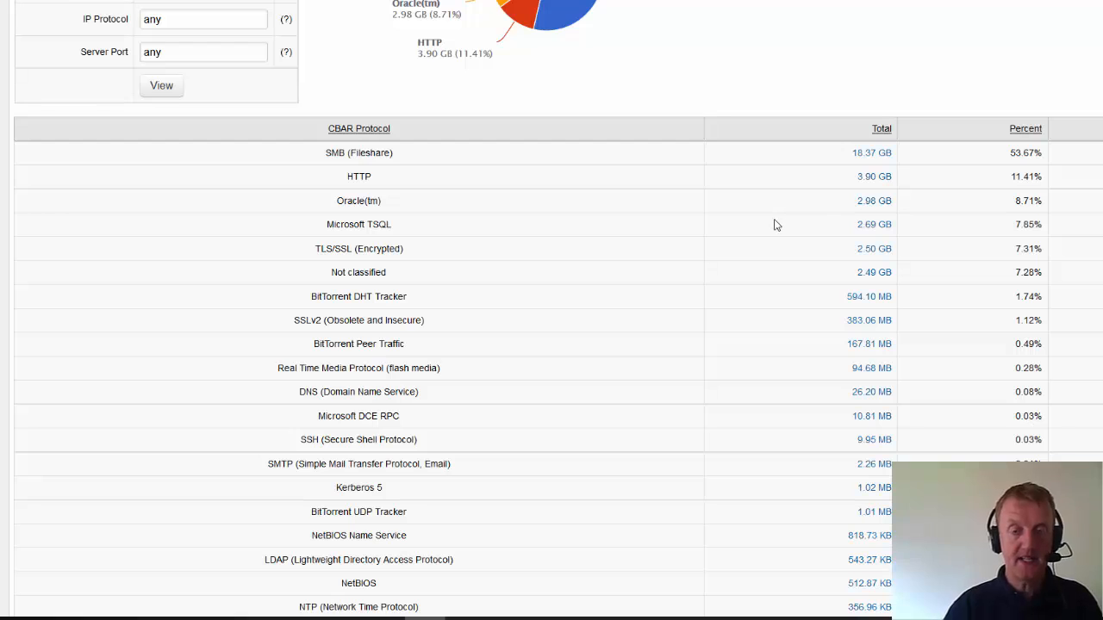
mouse_move(771, 224)
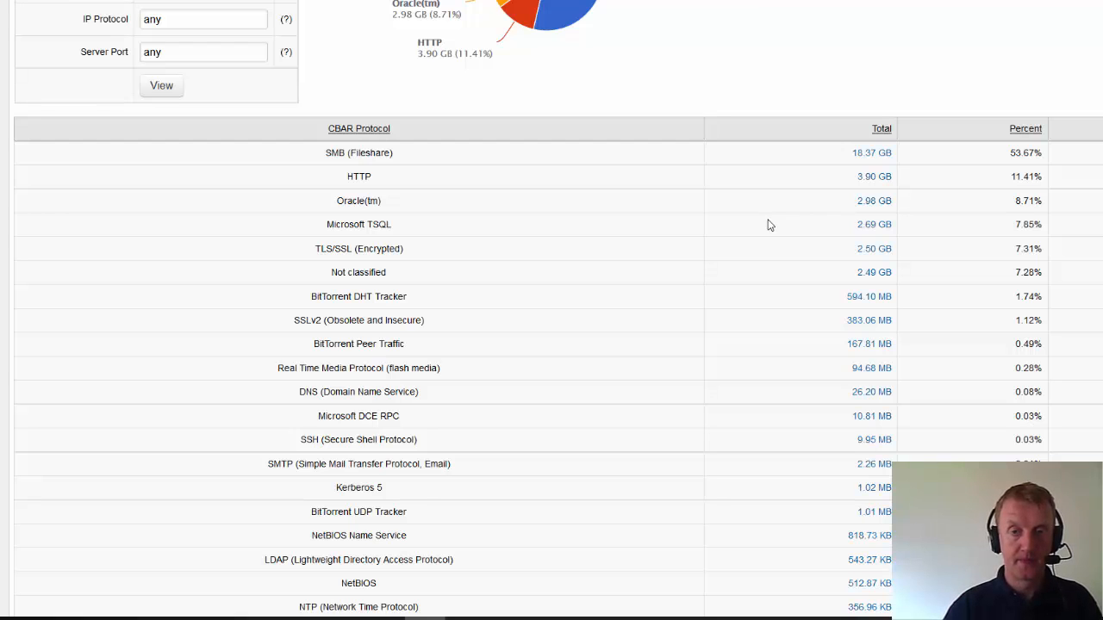
double_click(358, 151)
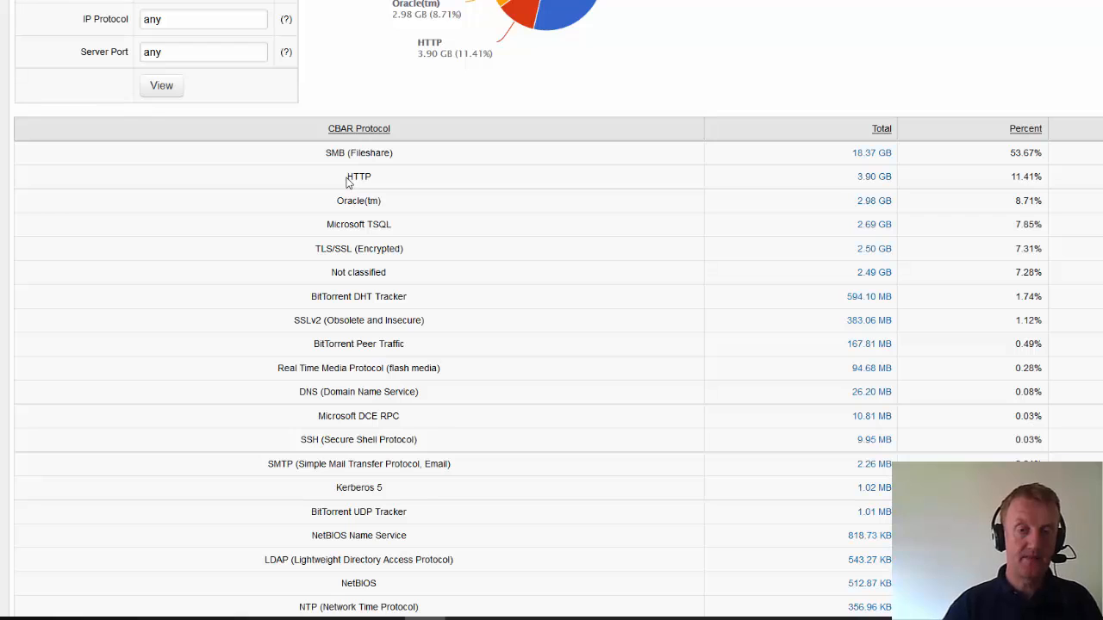
mouse_move(779, 203)
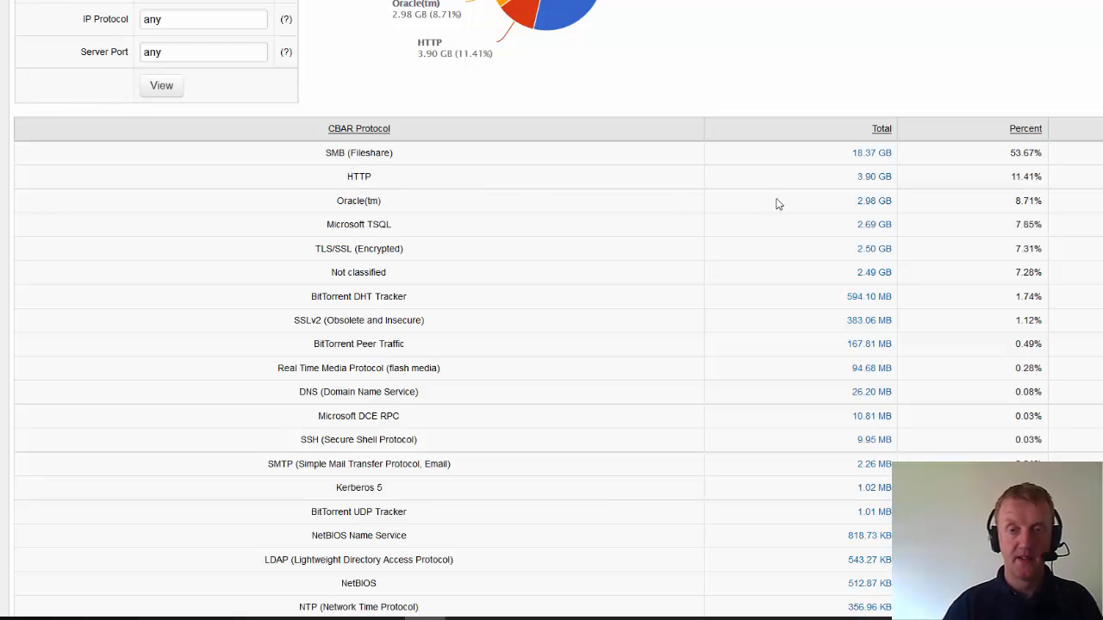
mouse_move(874, 176)
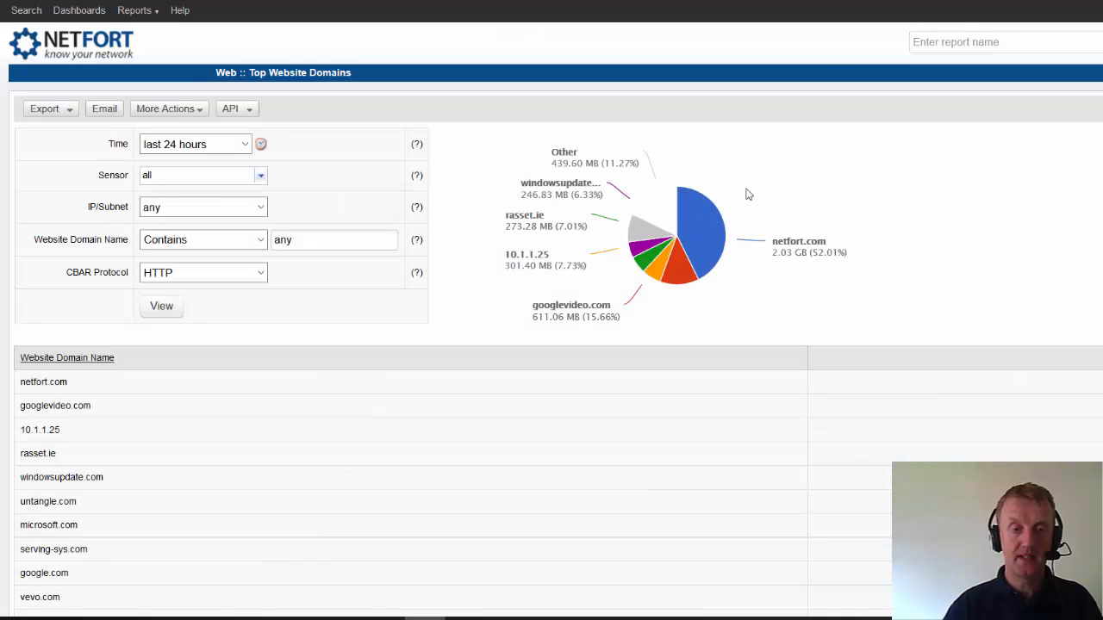
Step: Scroll the Top Website Domains list to netfort.com at 2.03 GB in the Total column
scroll(down, 3)
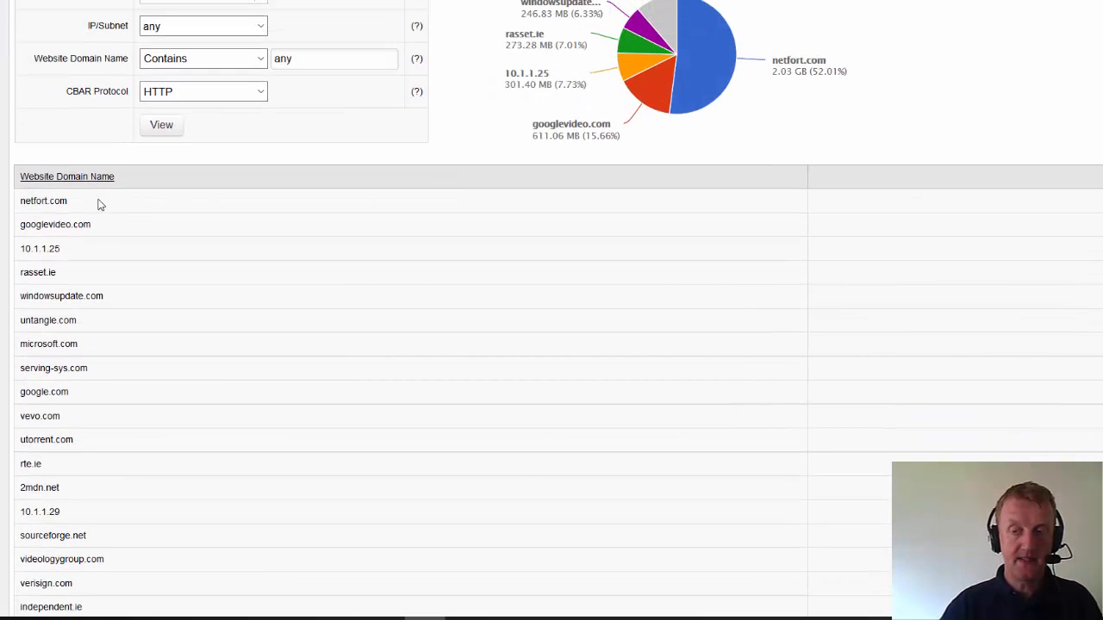
mouse_move(73, 214)
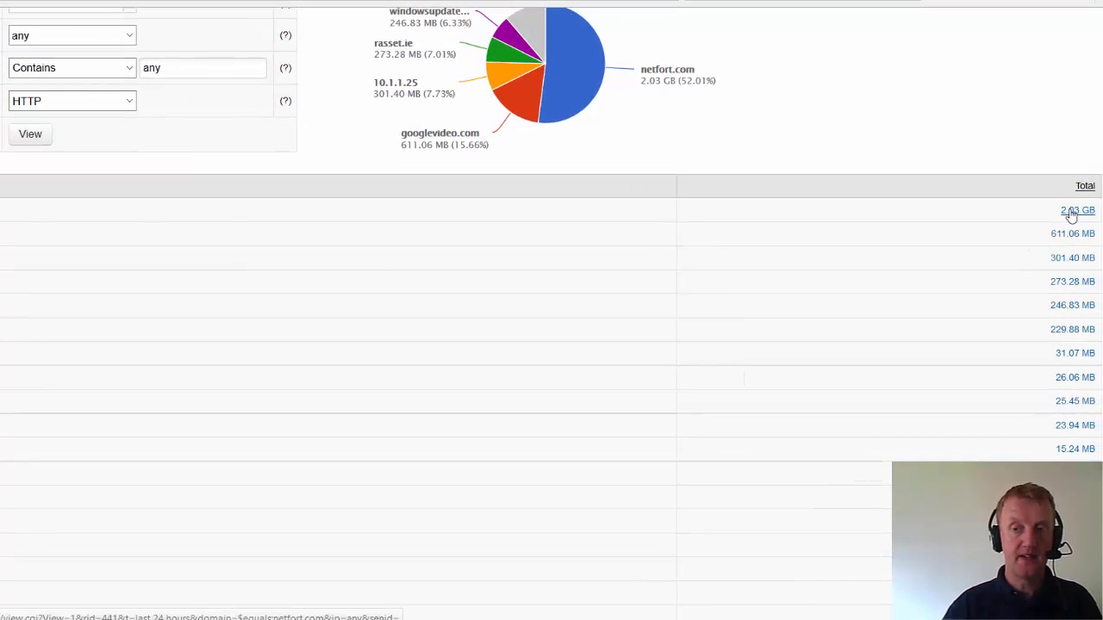
Step: Drill into netfort.com to list resources fetched by client 10.1.1.100, including the .ova download
click(1075, 210)
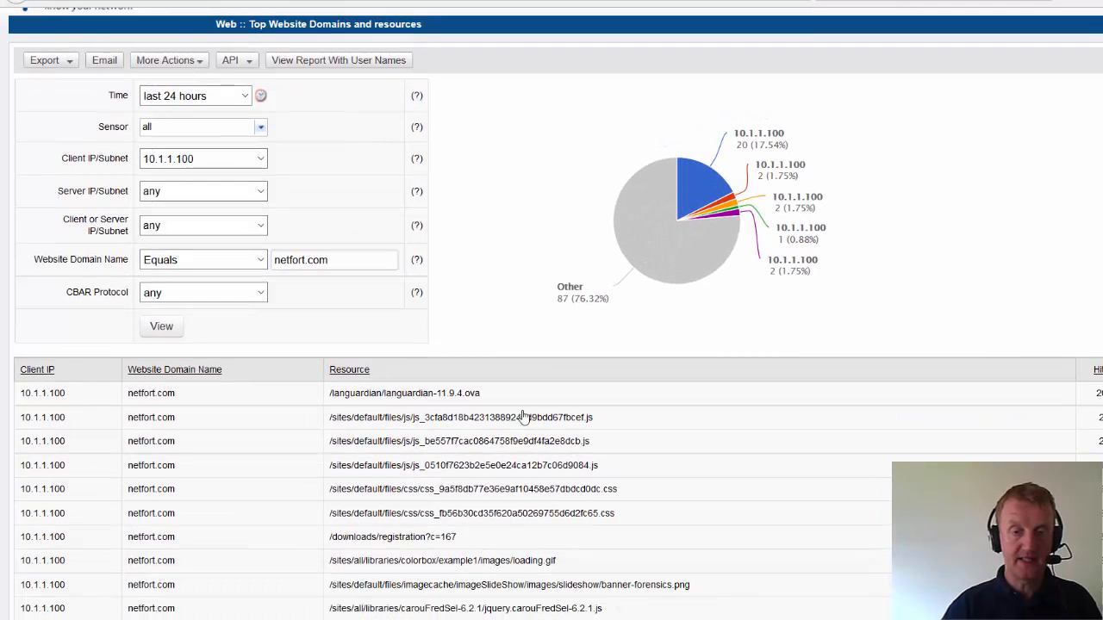
scroll(down, 3)
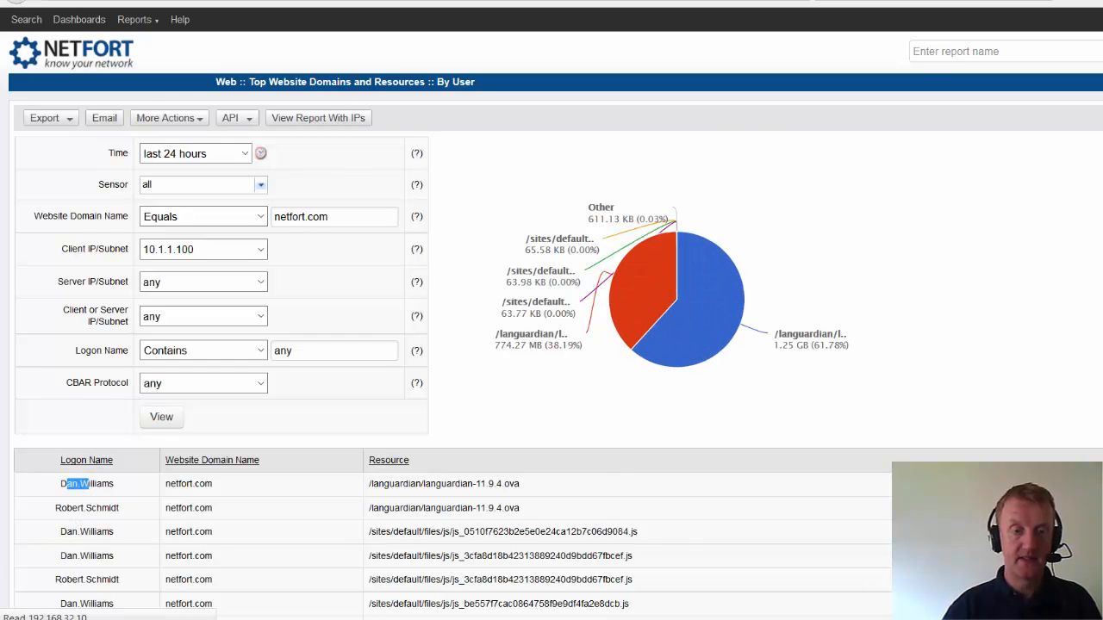
Step: Switch the netfort.com resources report to show user logon names
click(317, 117)
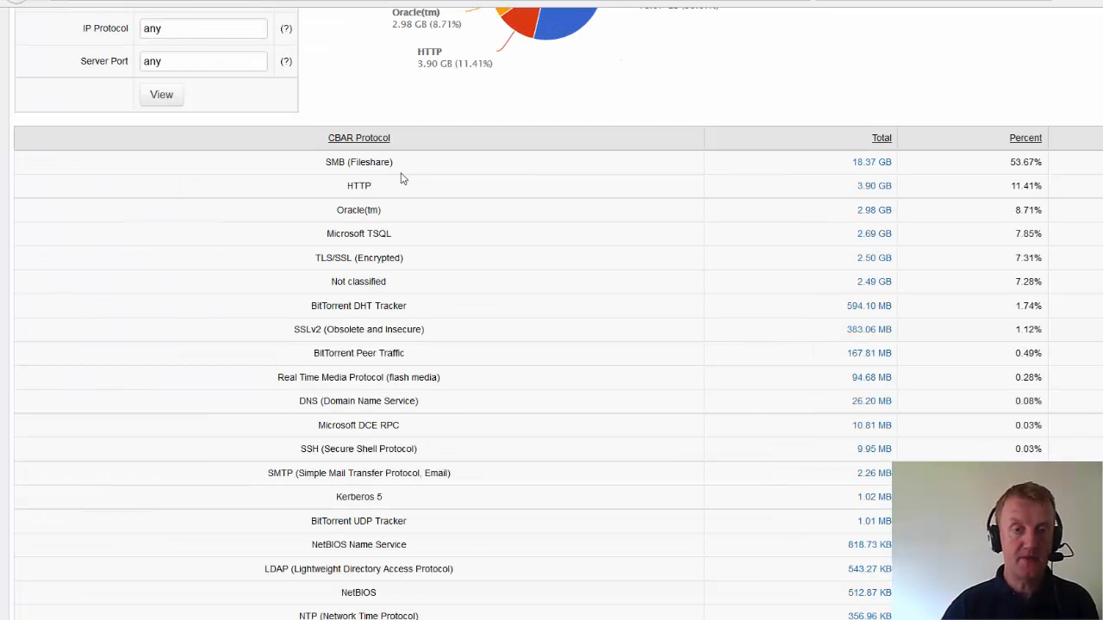
Step: Drill into the SMB (Fileshare) row of the CBAR Top Protocols report
double_click(358, 186)
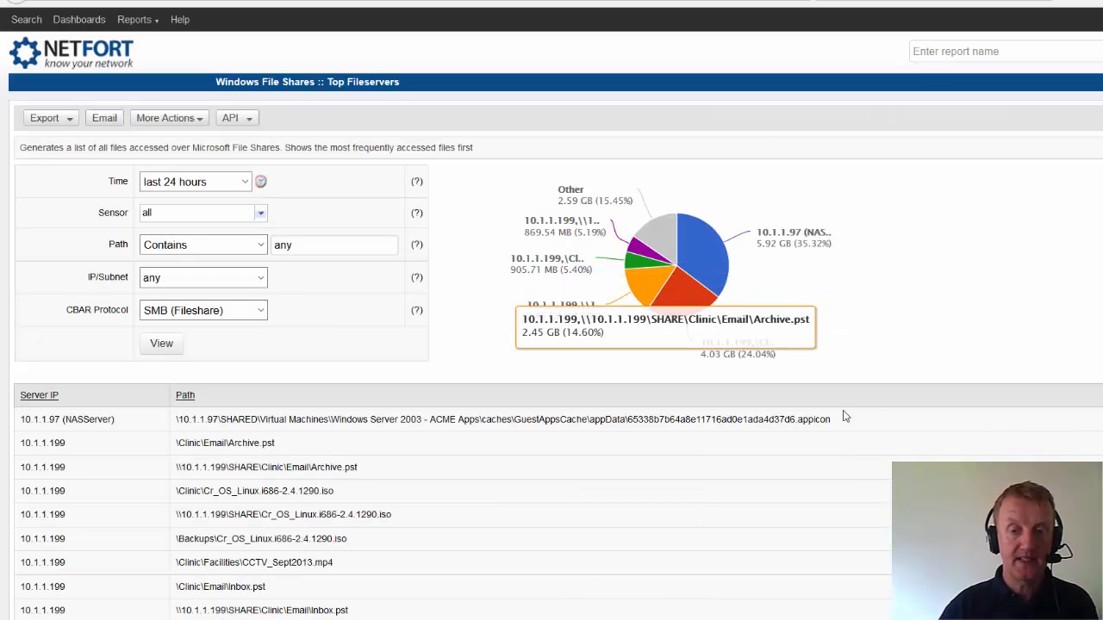
Step: Drill into fileserver 10.1.1.97 to review SMB file paths accessed in the last 24 hours
double_click(267, 443)
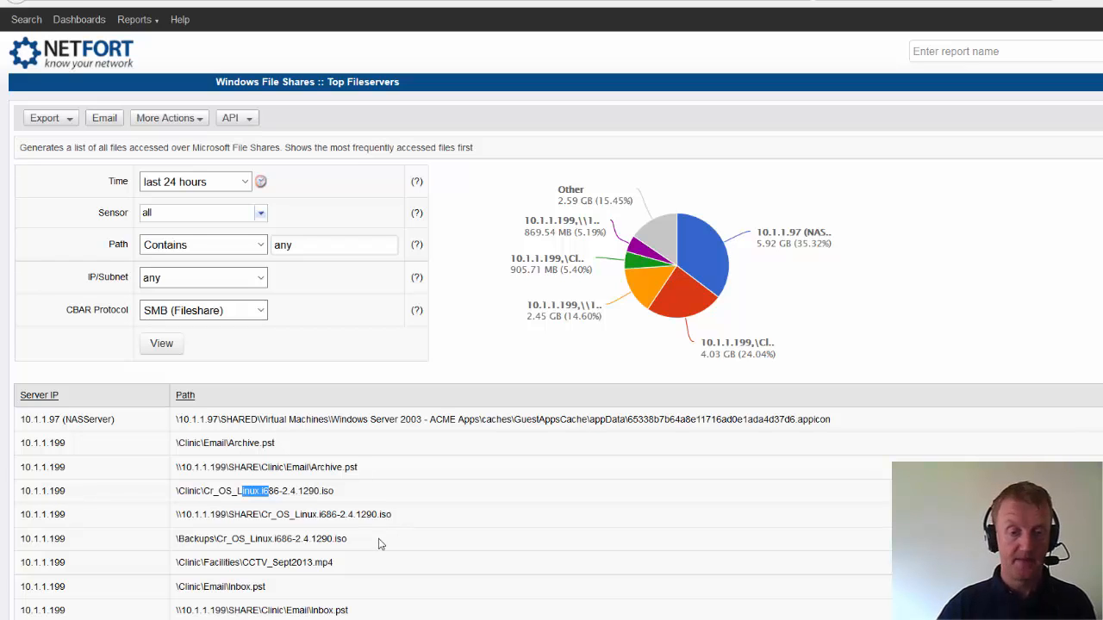
mouse_move(383, 514)
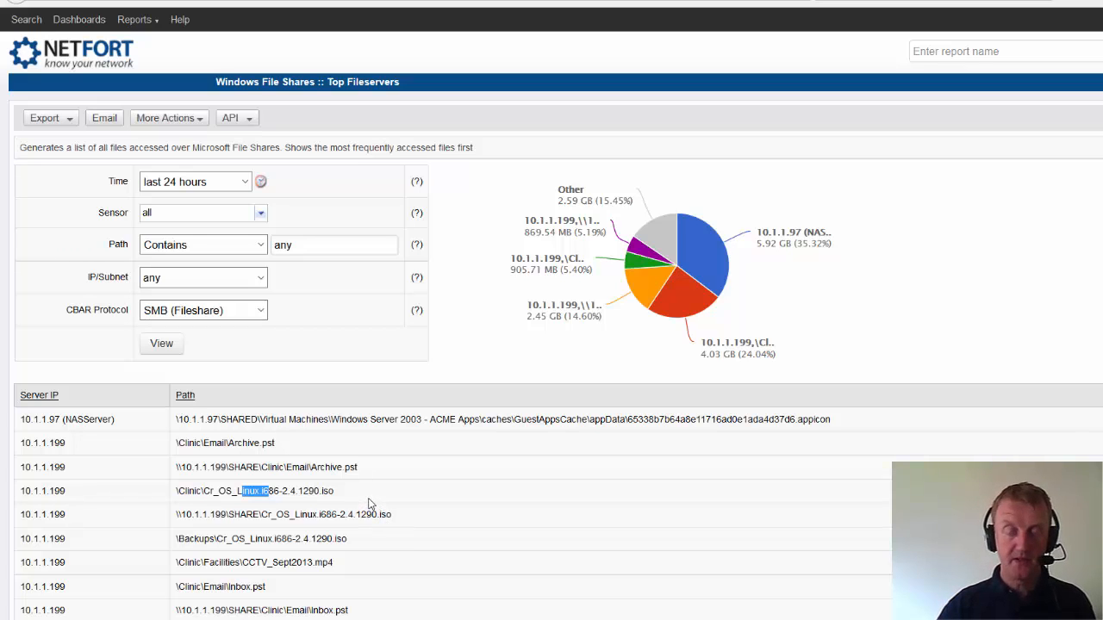
mouse_move(314, 286)
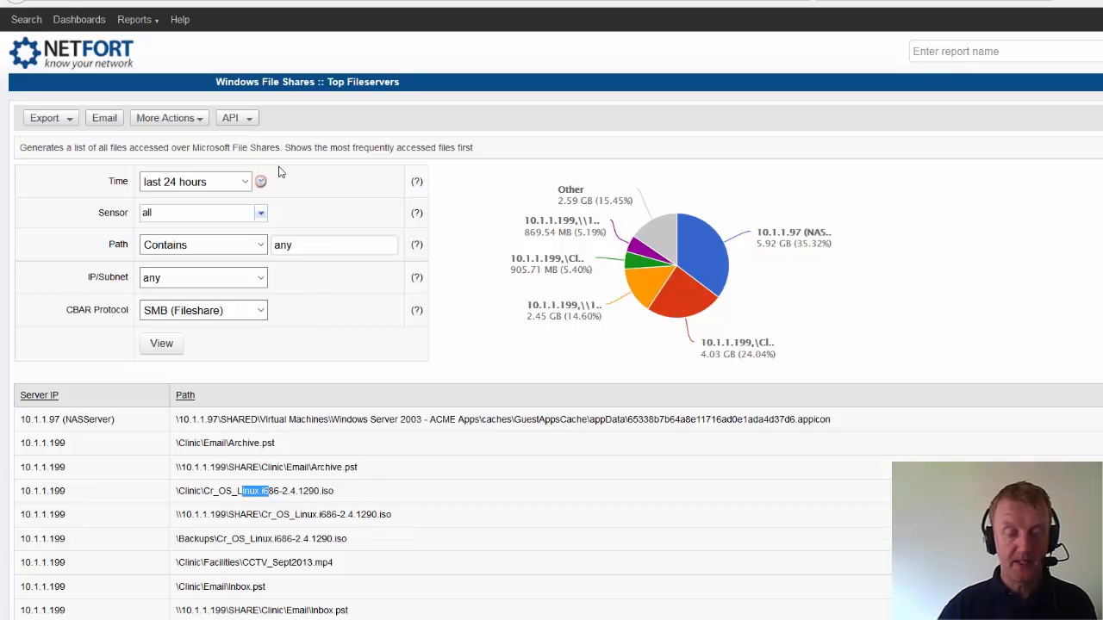
mouse_move(243, 43)
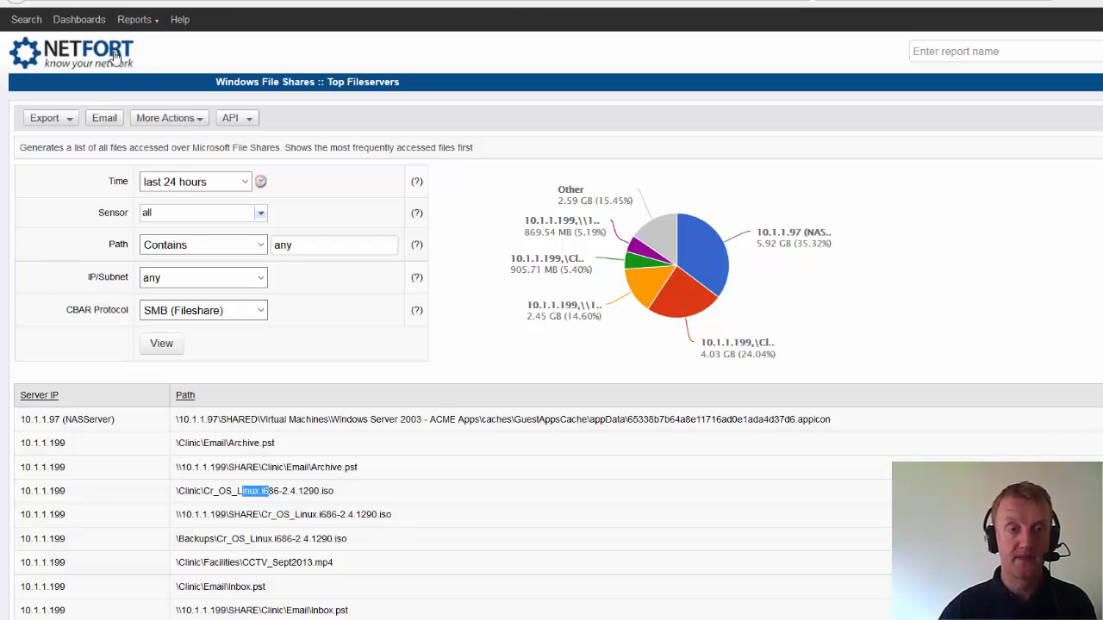
mouse_move(100, 65)
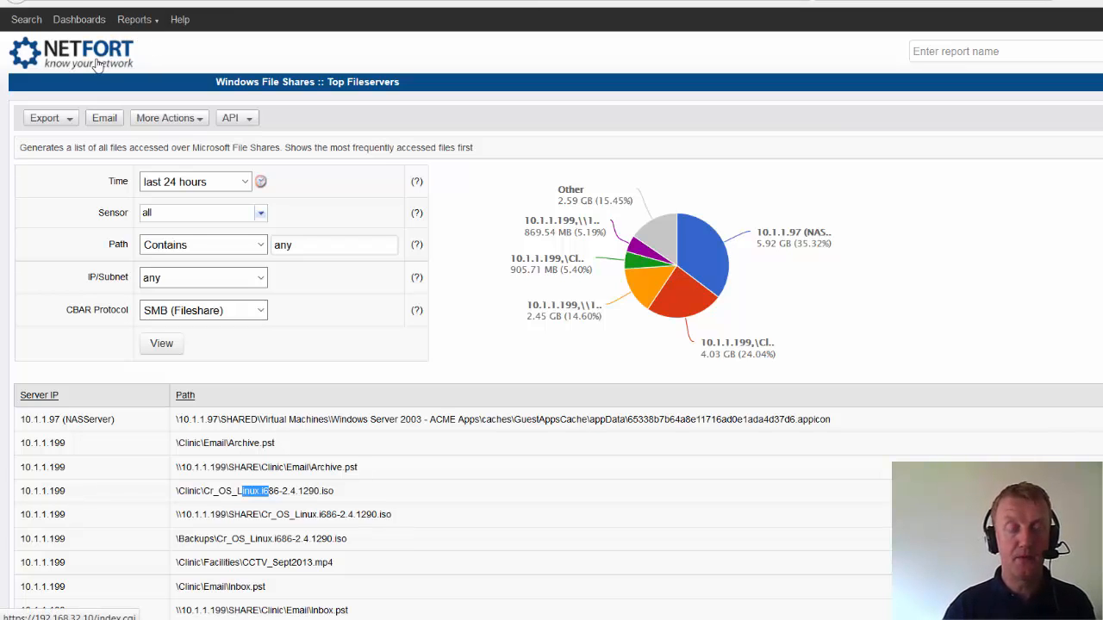